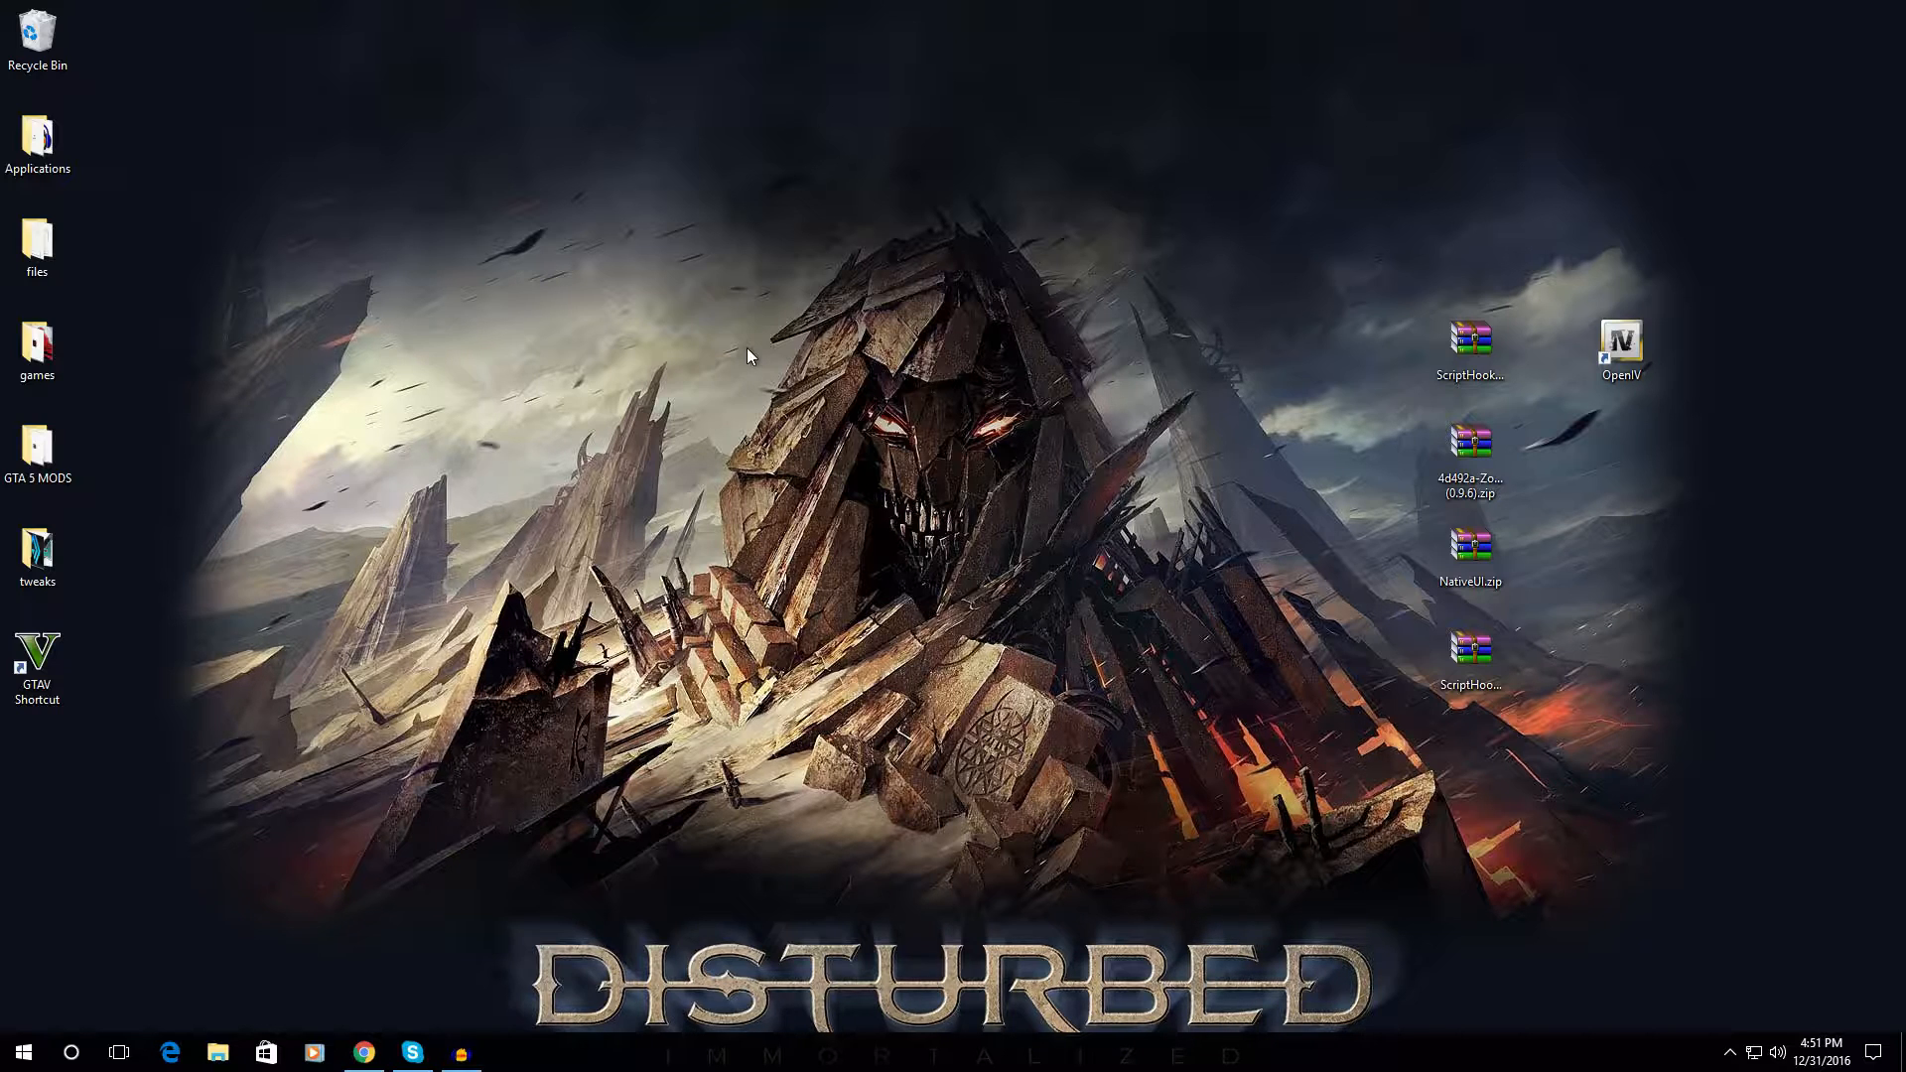
pyautogui.moveTo(780, 362)
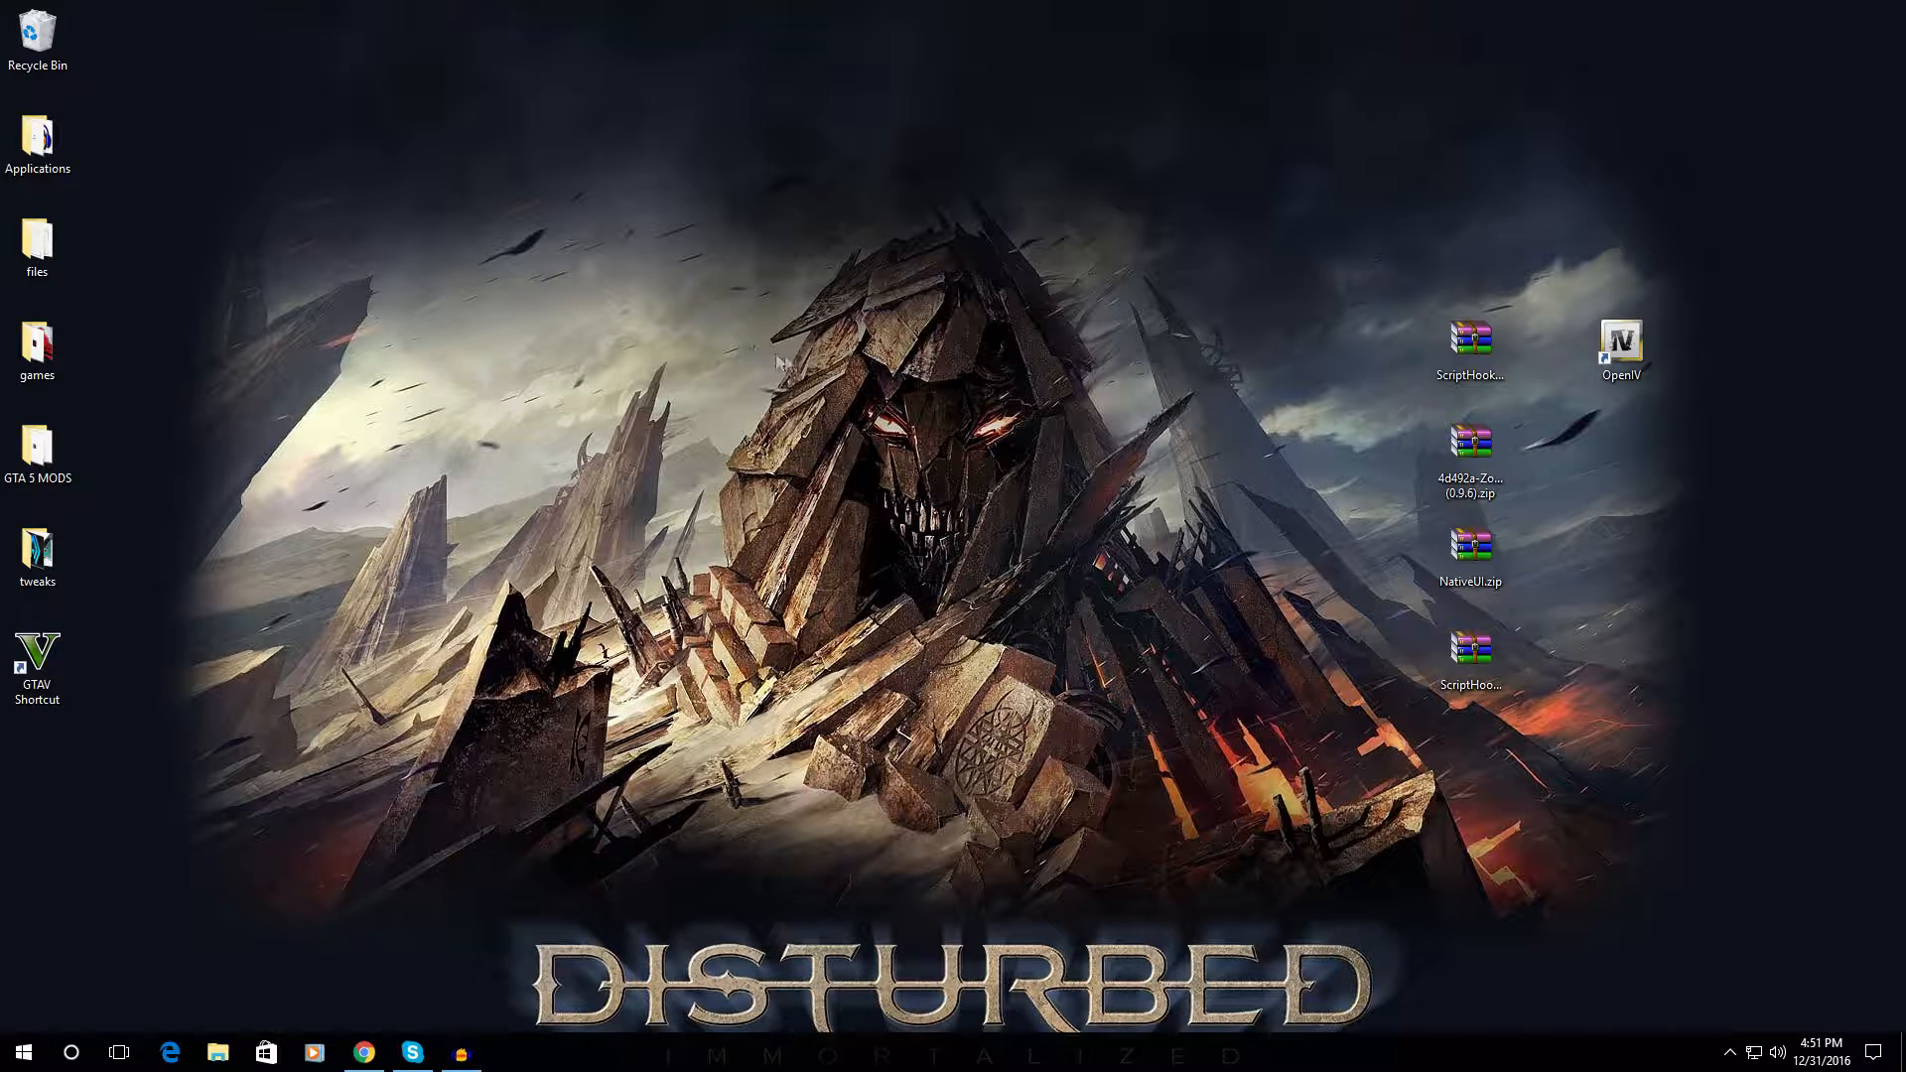
# - Open the GTA V install folder from the GTAV Shortcut's file location
pyautogui.click(1469, 341)
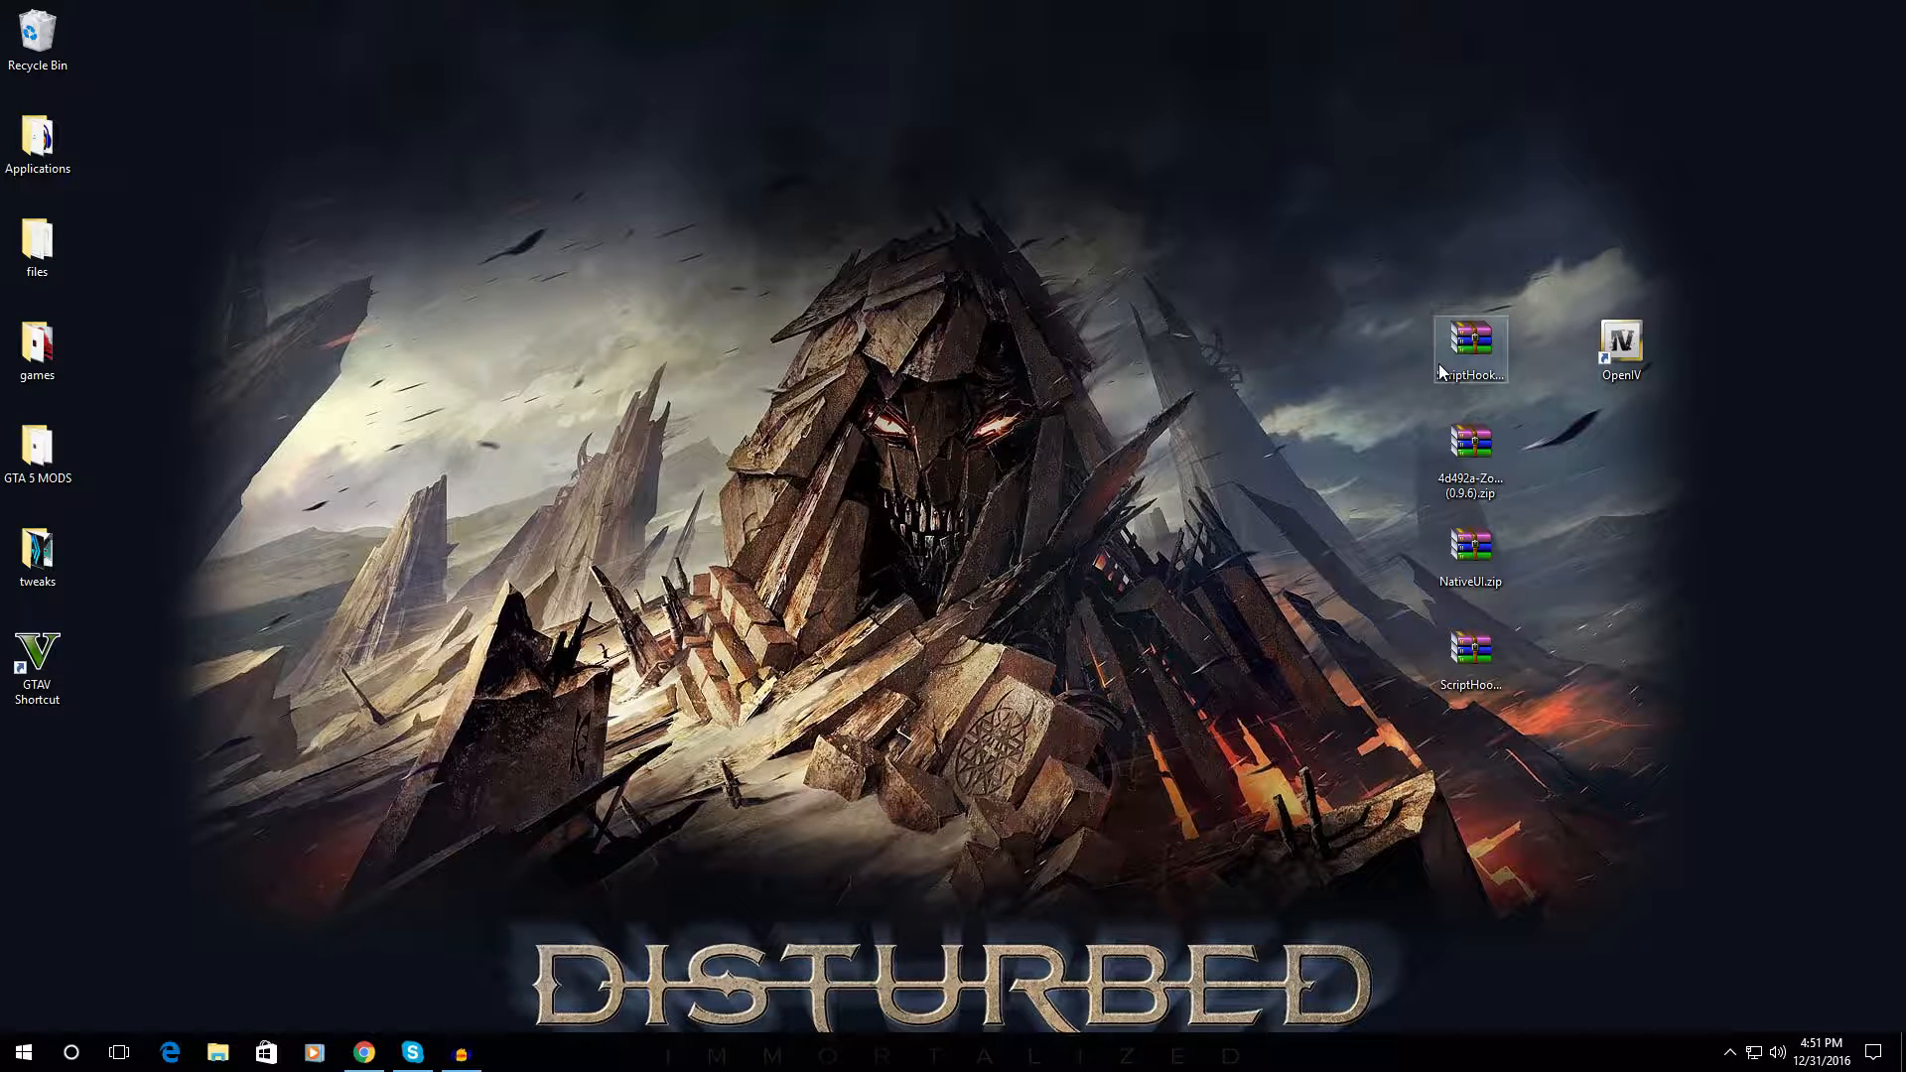
pyautogui.click(1469, 341)
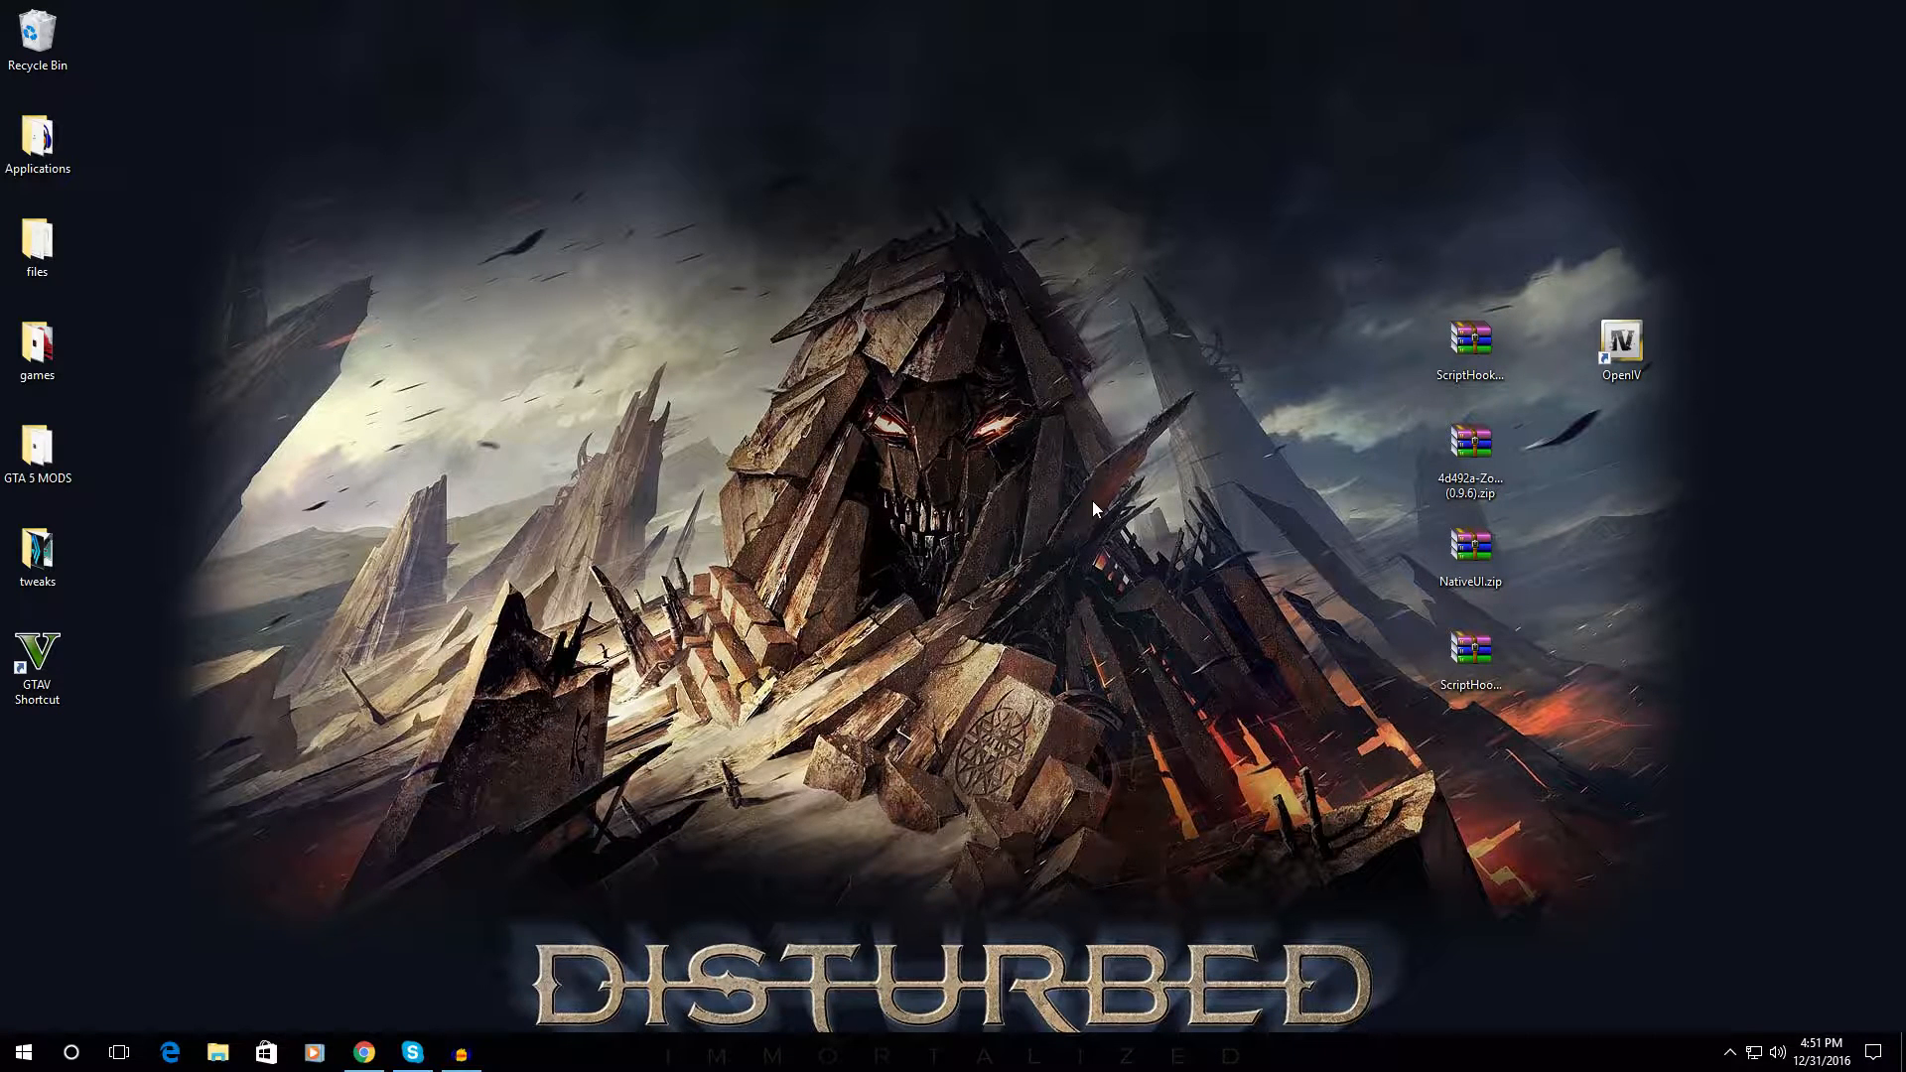
pyautogui.click(37, 662)
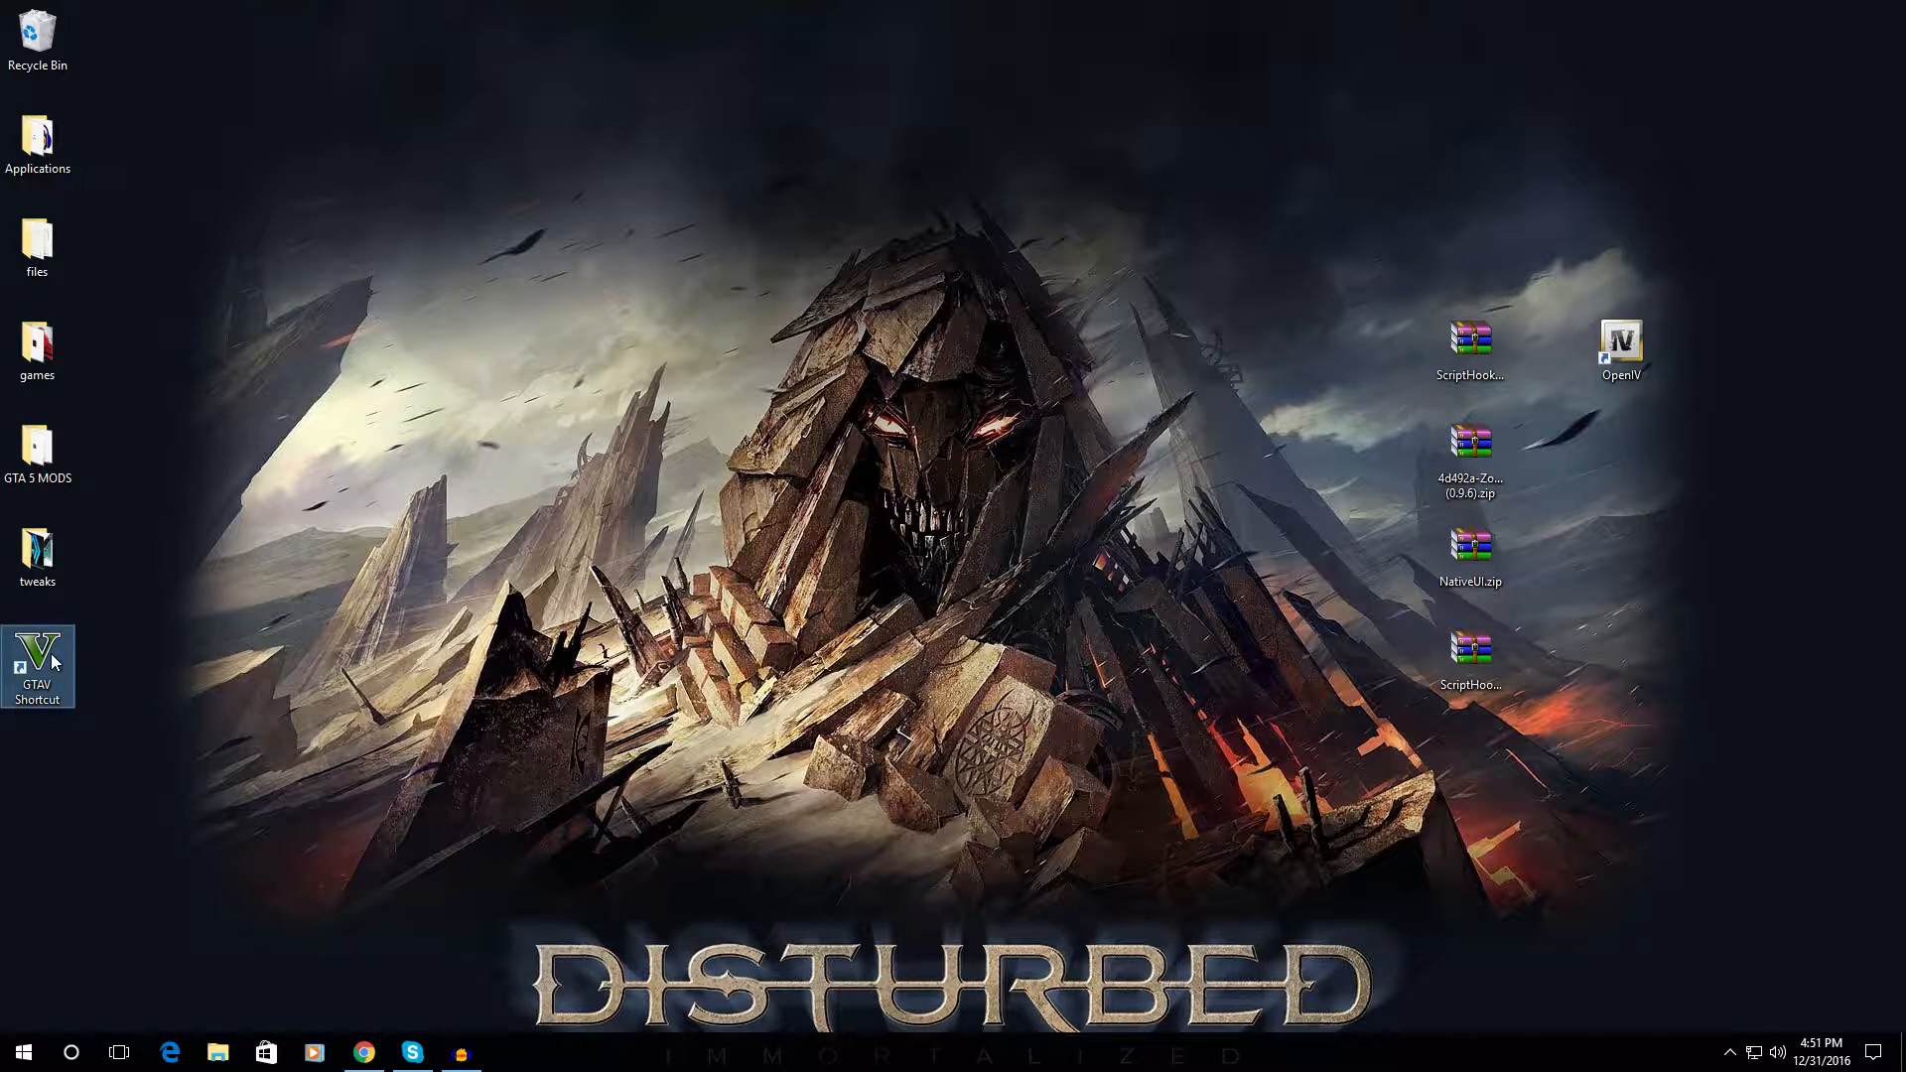
pyautogui.moveTo(37, 662)
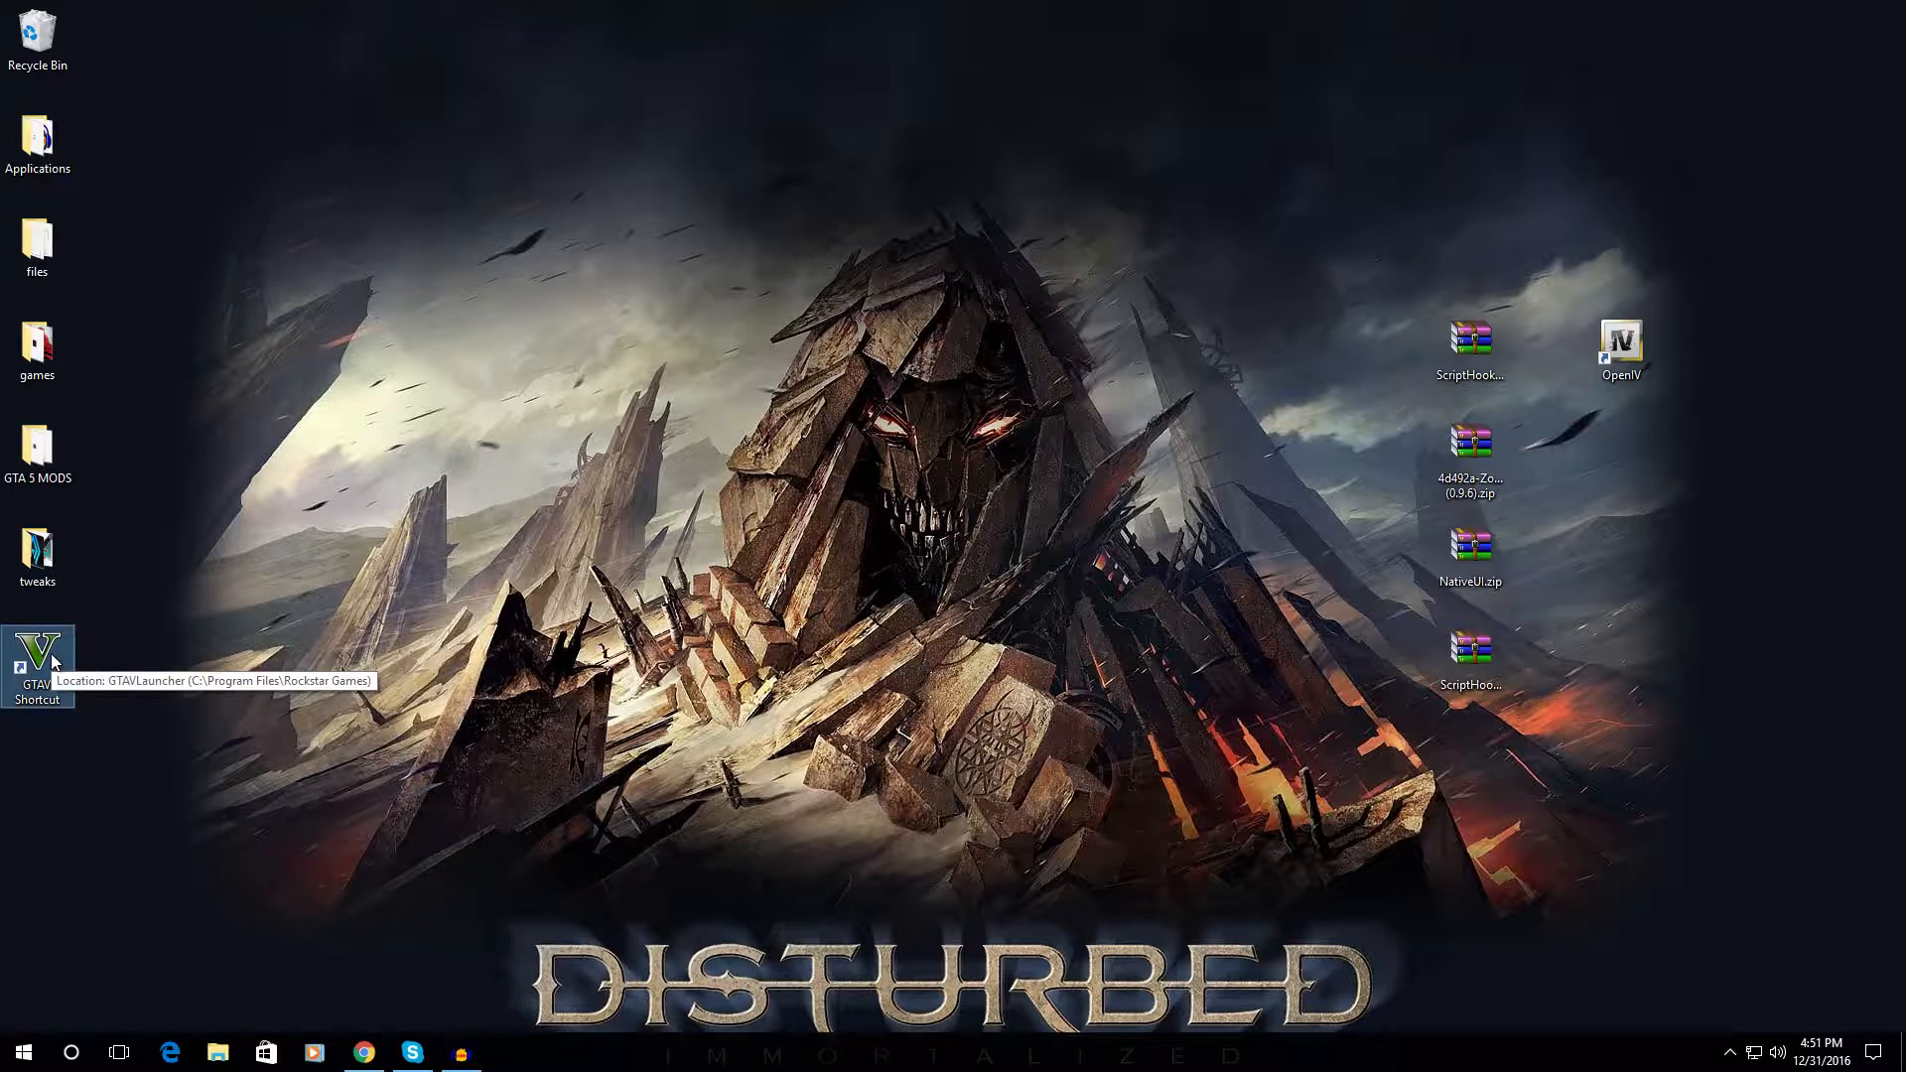
pyautogui.rightClick(37, 662)
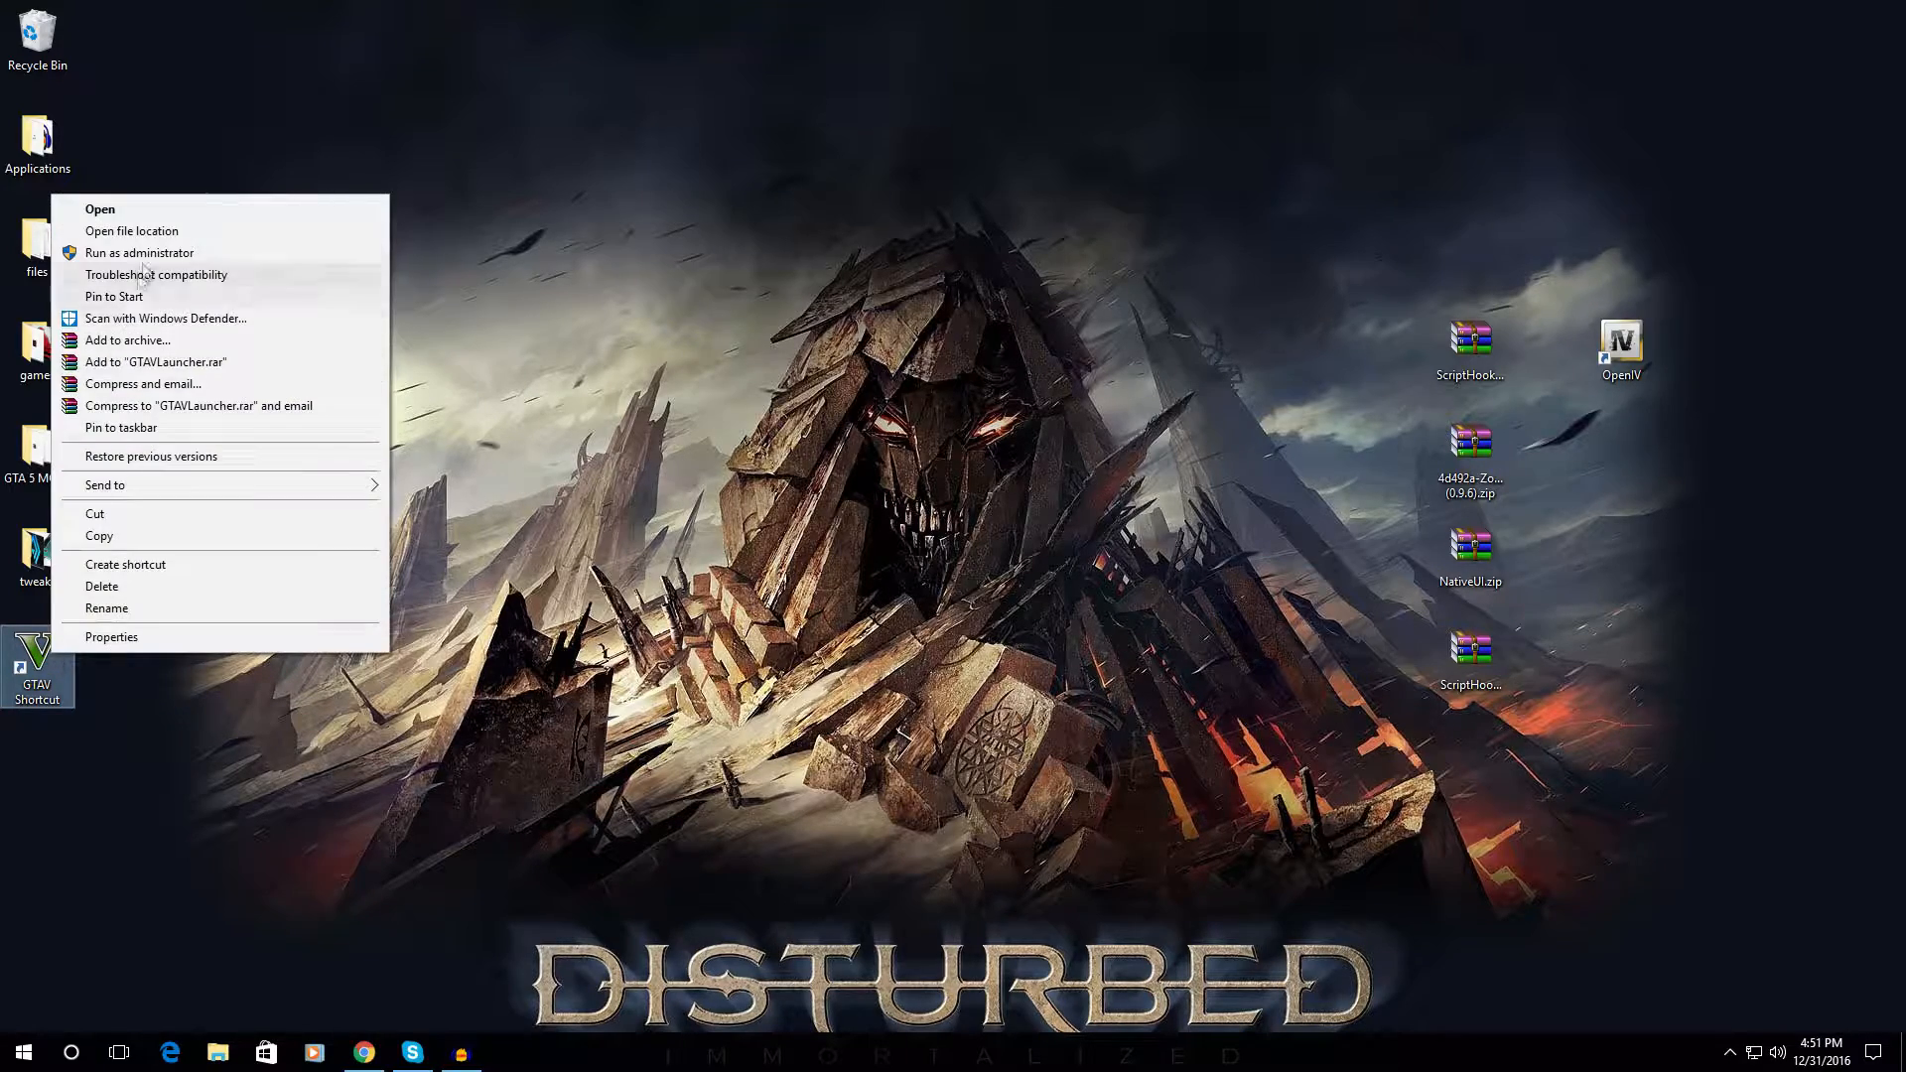
pyautogui.click(131, 232)
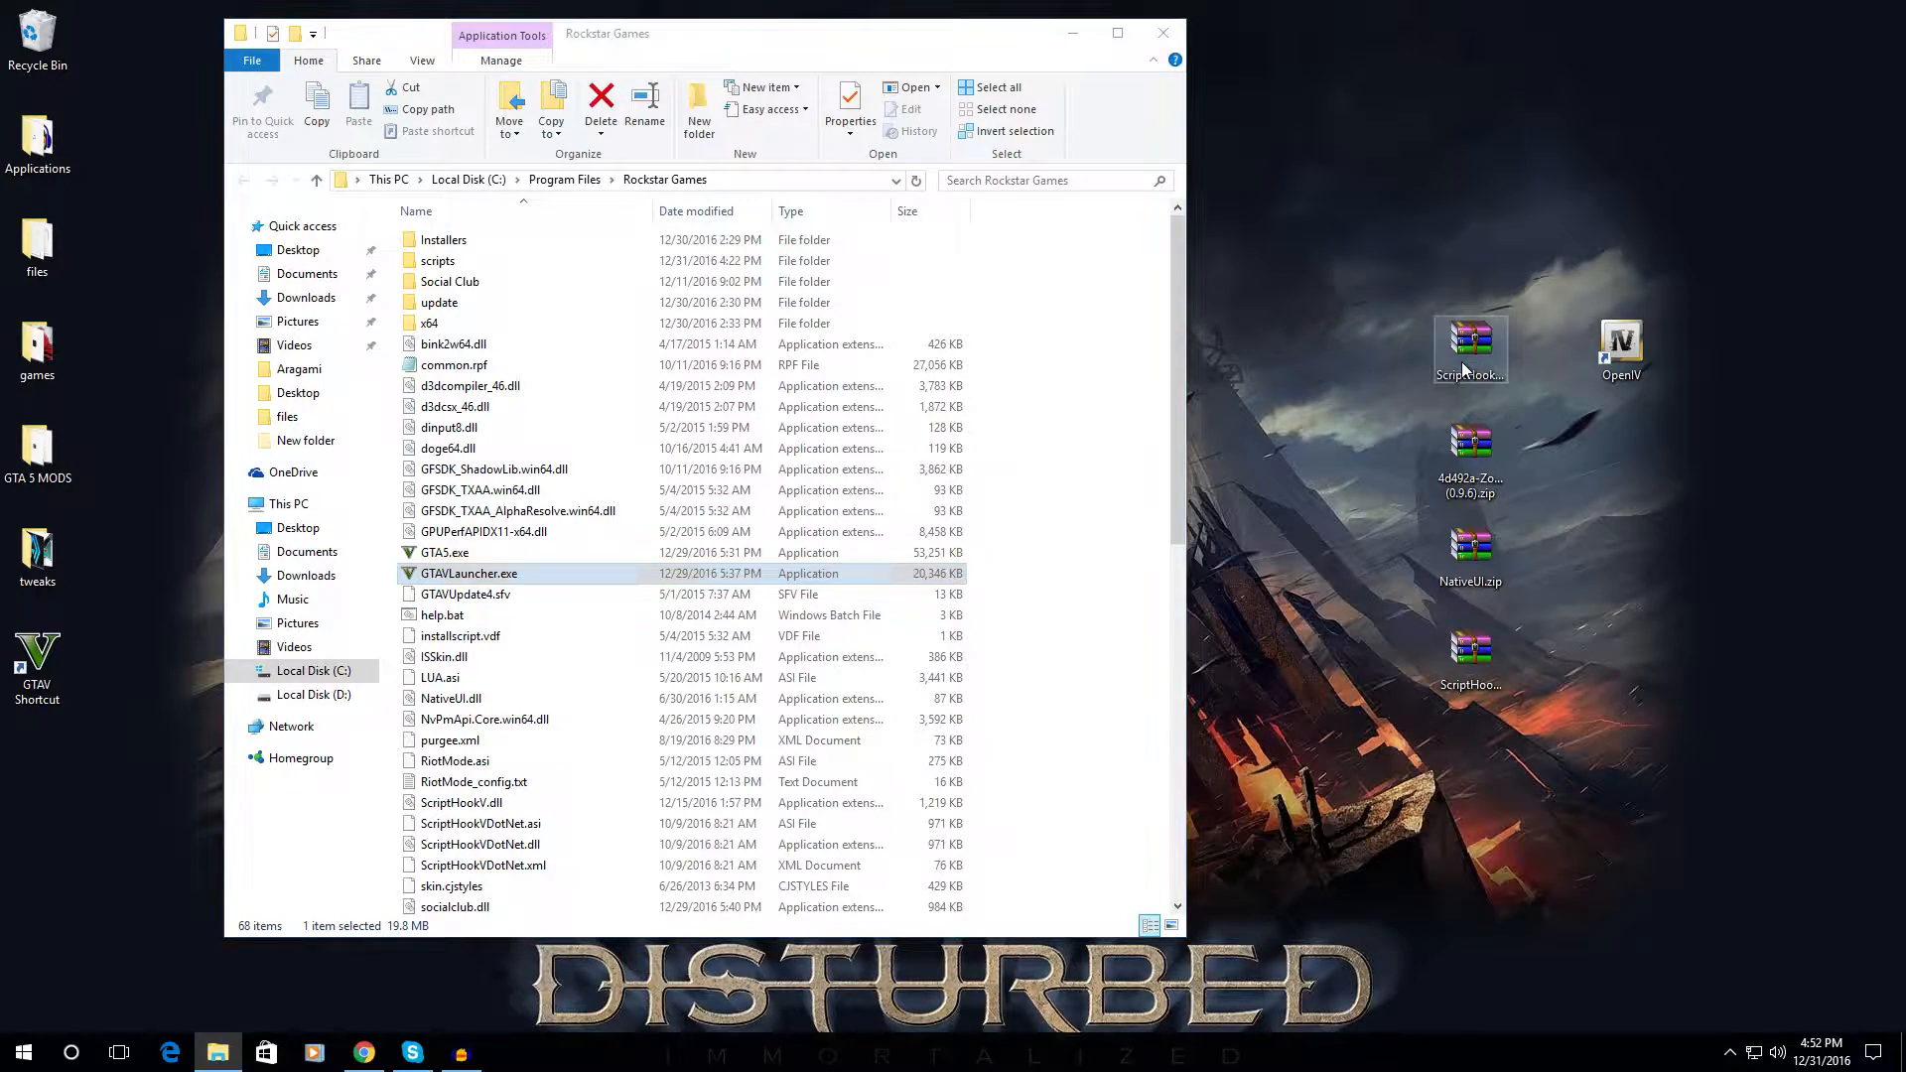
# - Browse the ScriptHookV archive's bin folder in WinRAR beside the game folder
pyautogui.doubleClick(1469, 348)
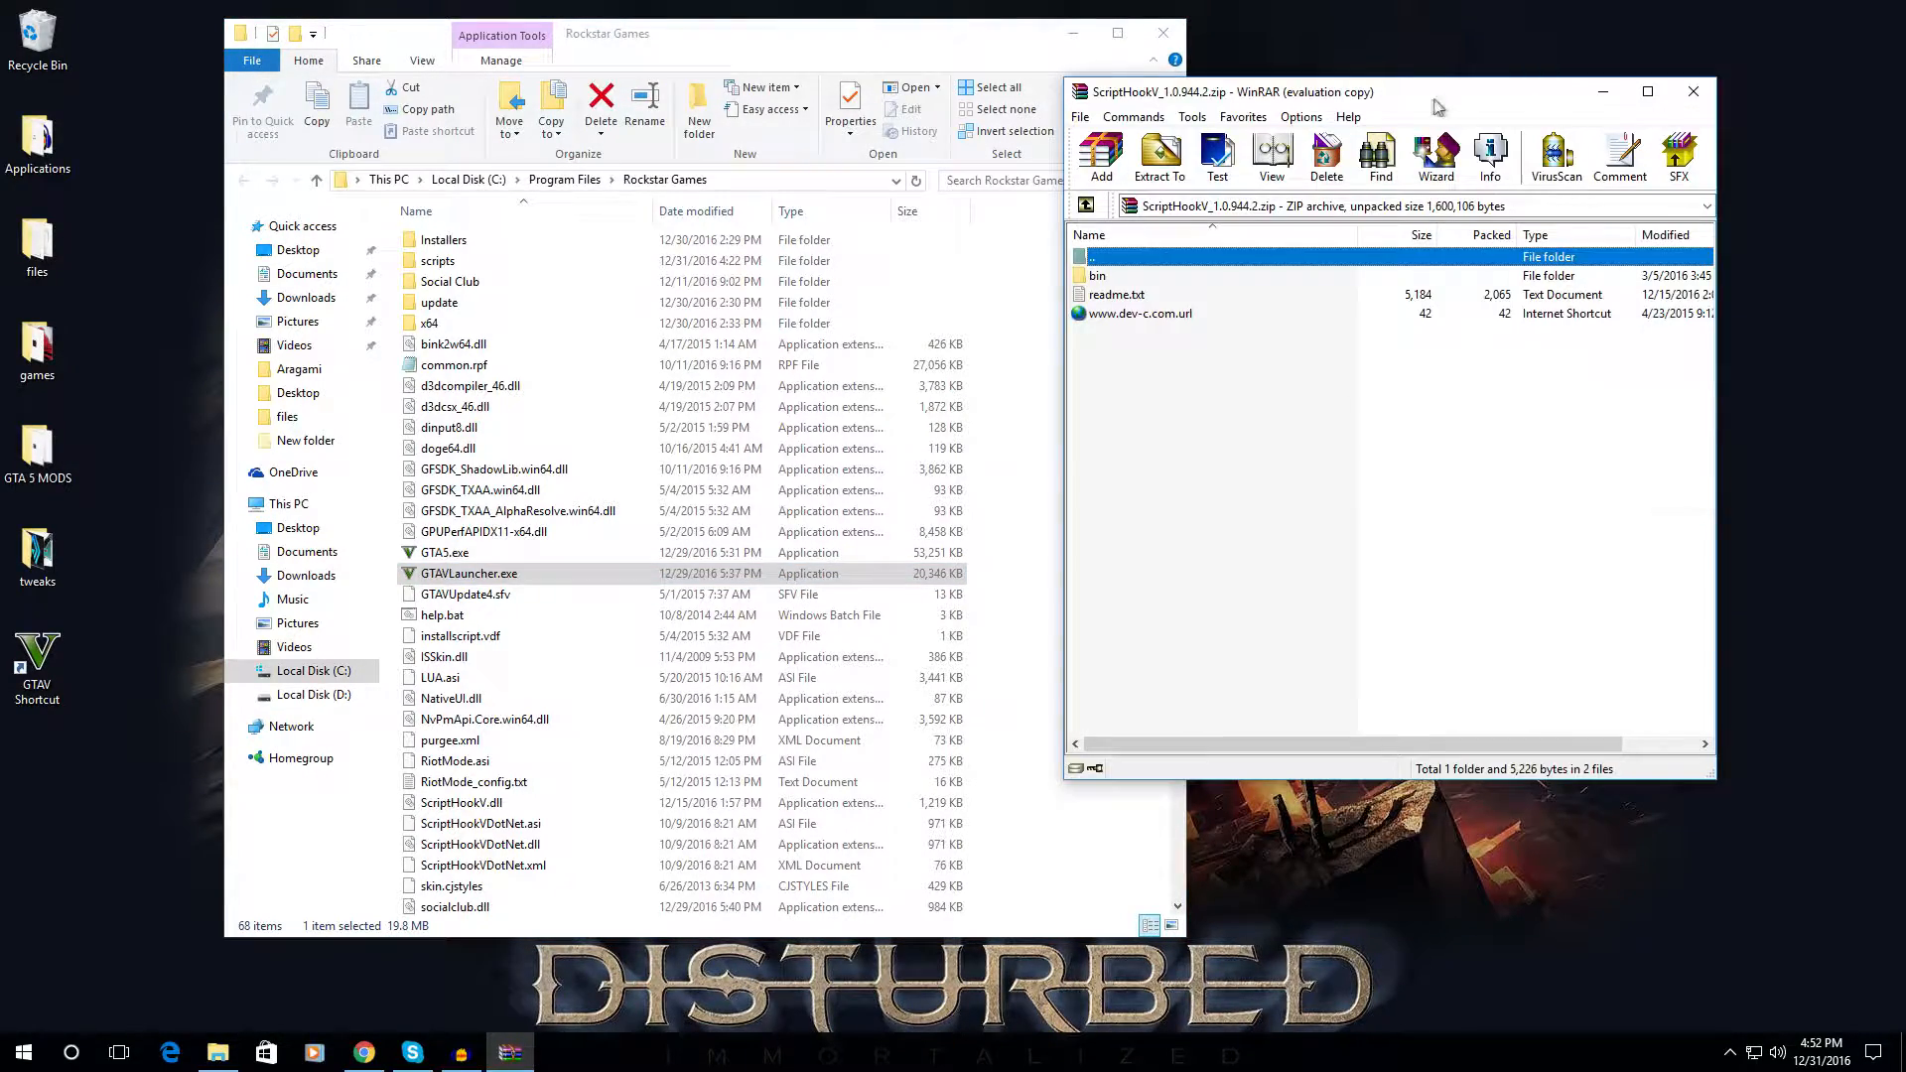
pyautogui.moveTo(1434, 92); pyautogui.dragTo(1580, 86)
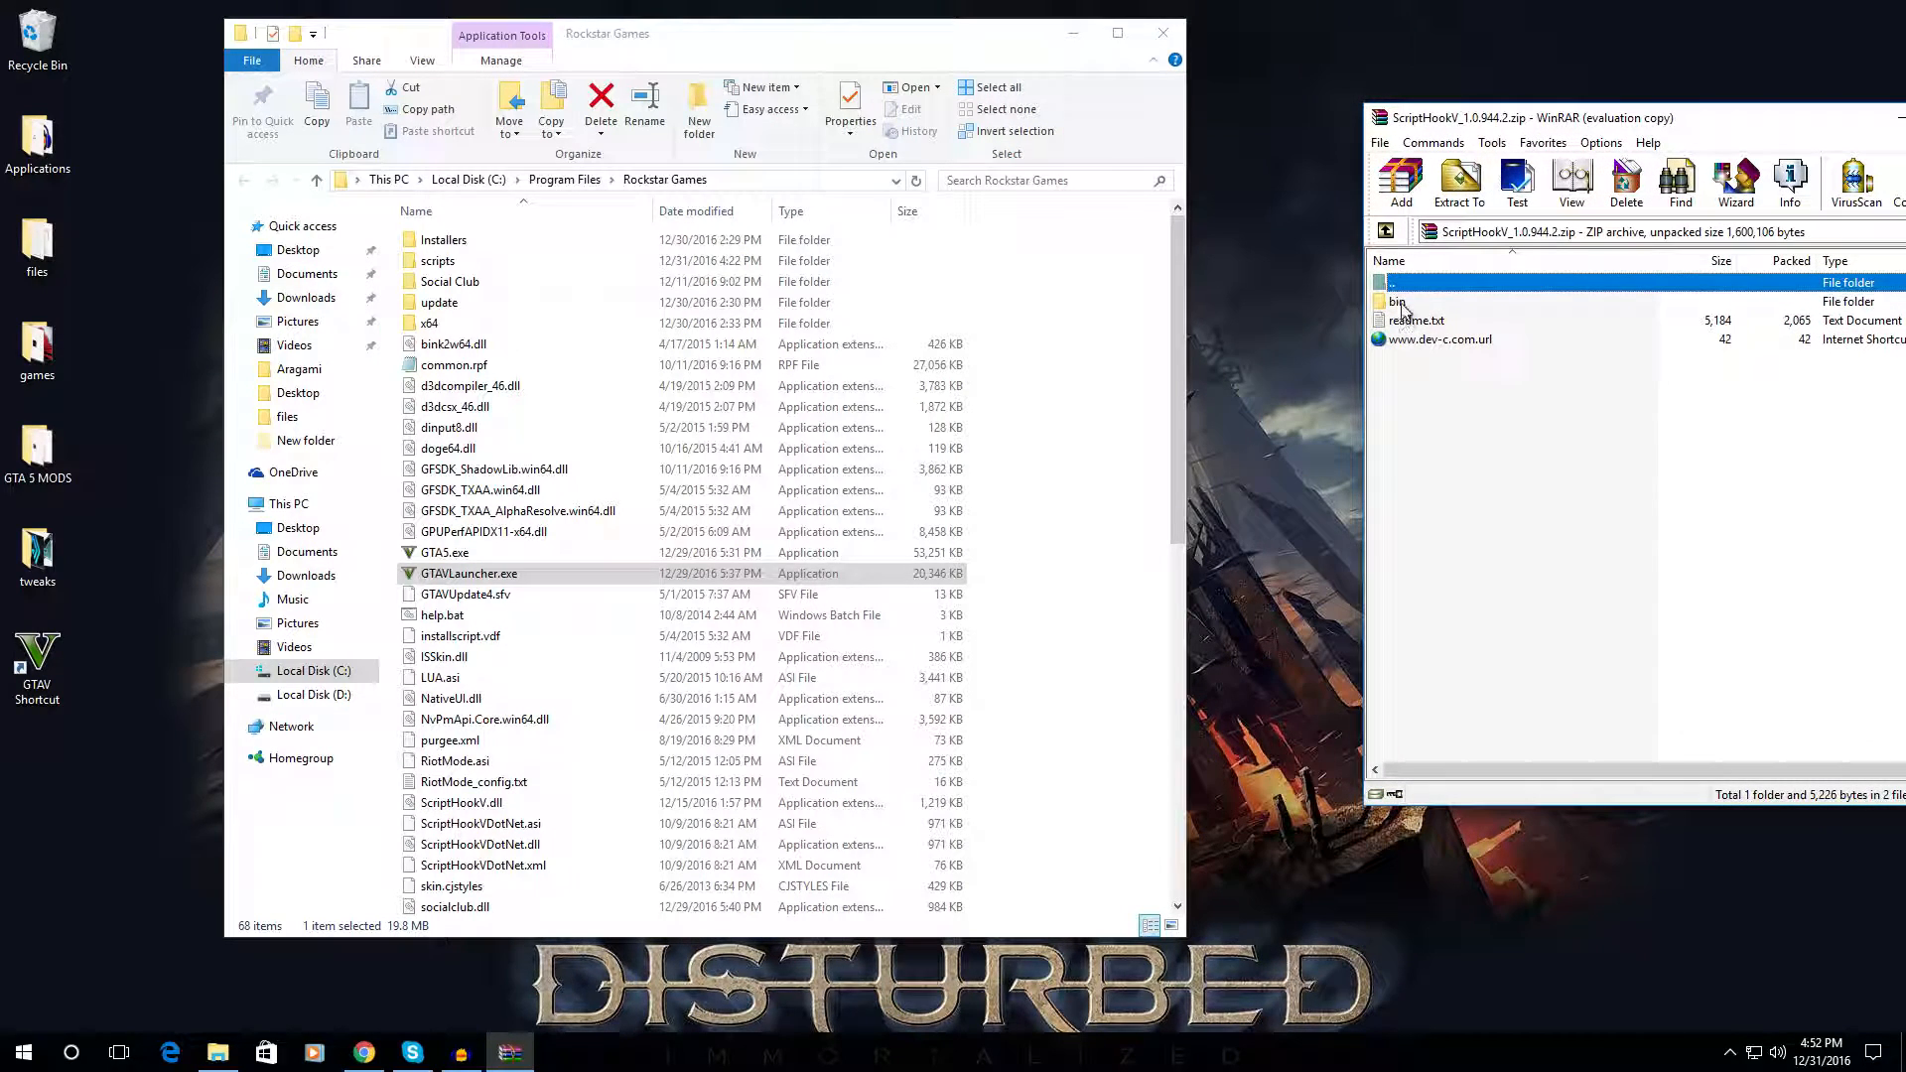
pyautogui.doubleClick(1396, 301)
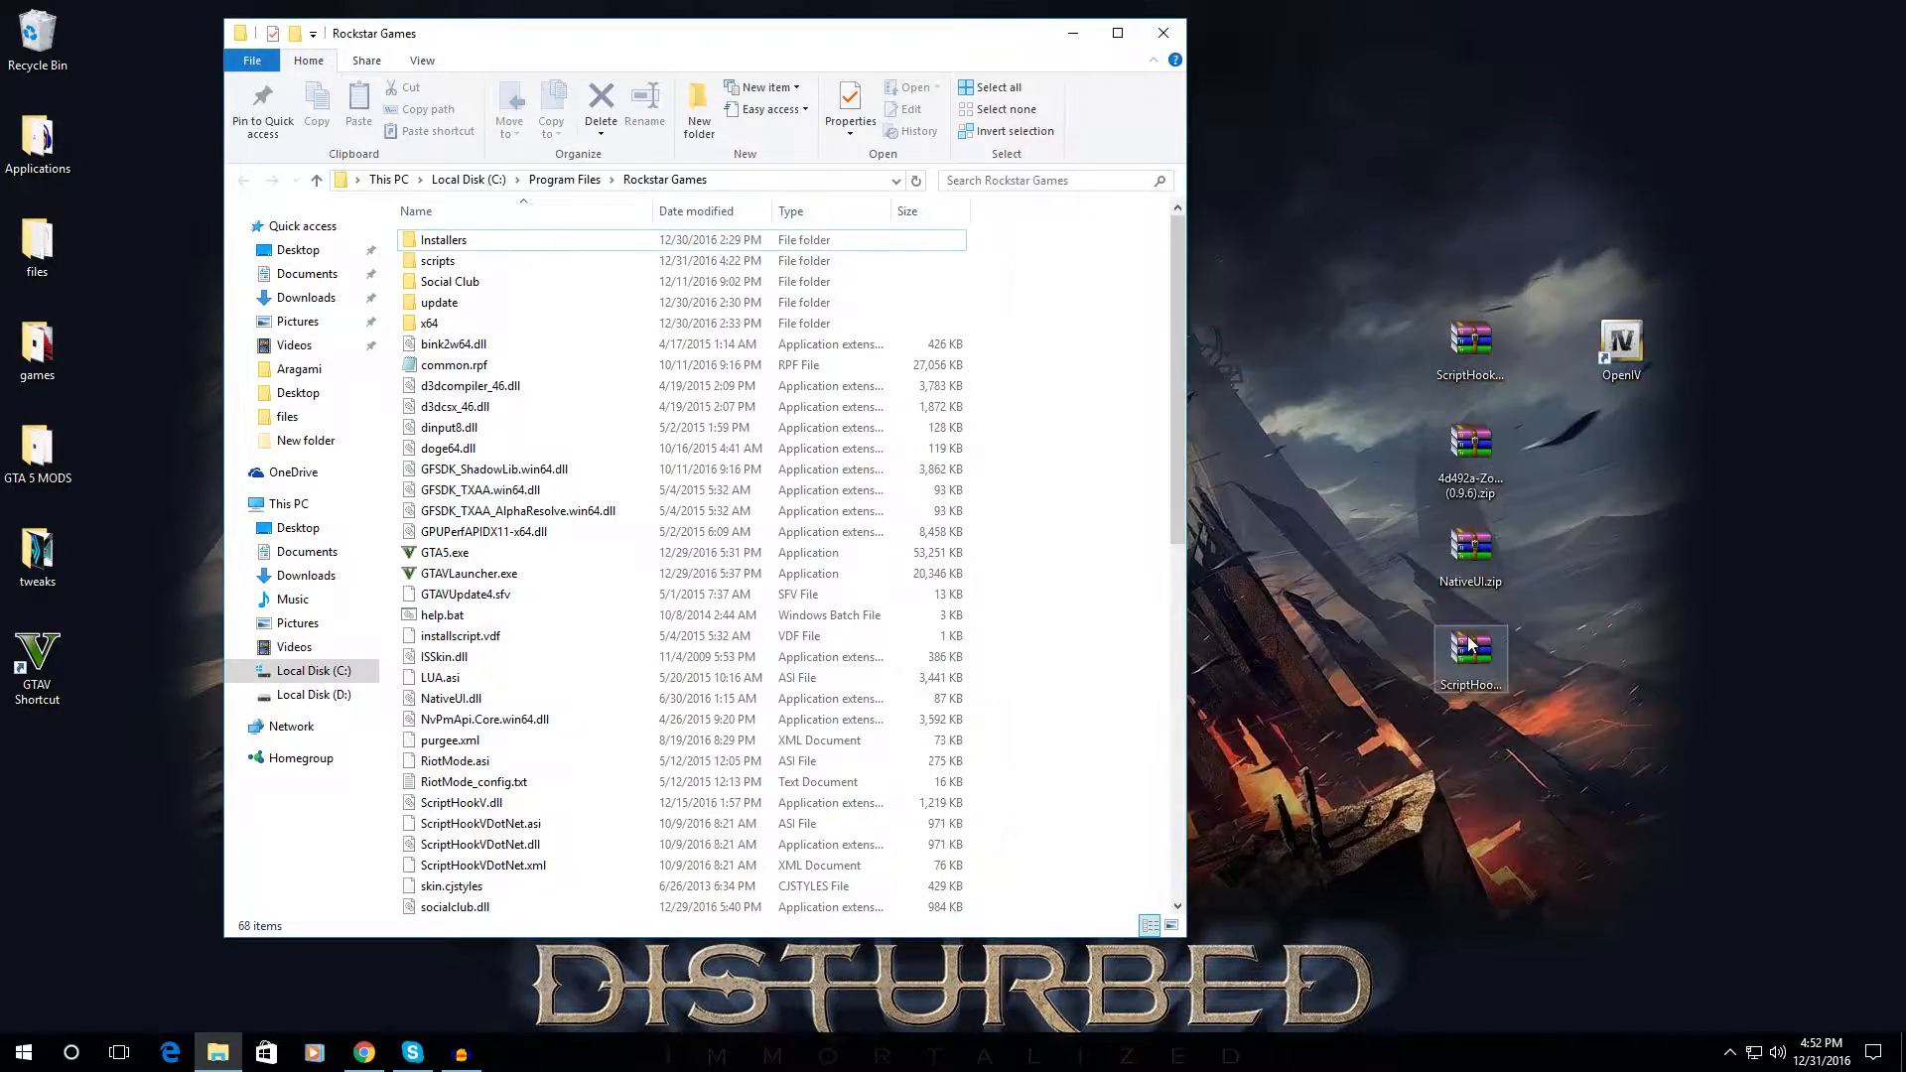
pyautogui.moveTo(1468, 650)
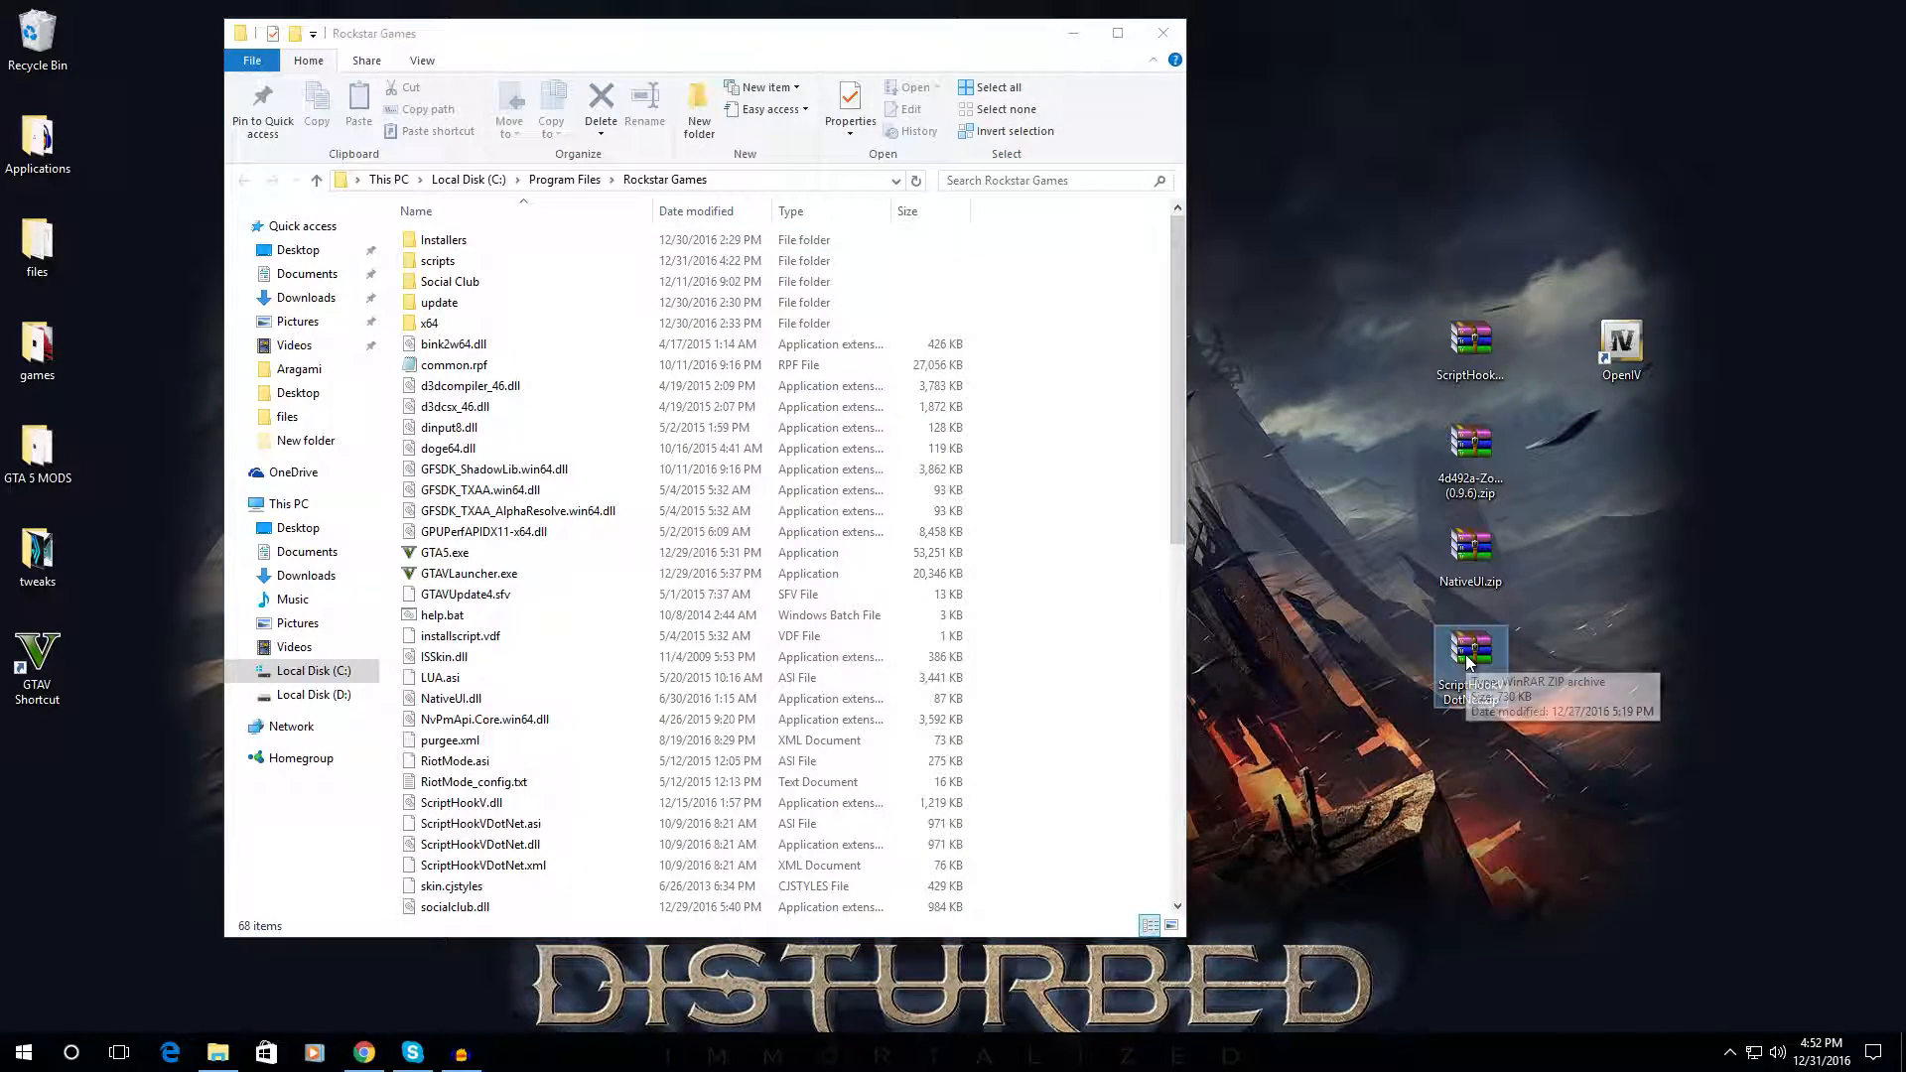
# - Copy ScriptHookVDotNet .asi, .dll and .xml into the GTA V folder, replacing older copies
pyautogui.doubleClick(1469, 656)
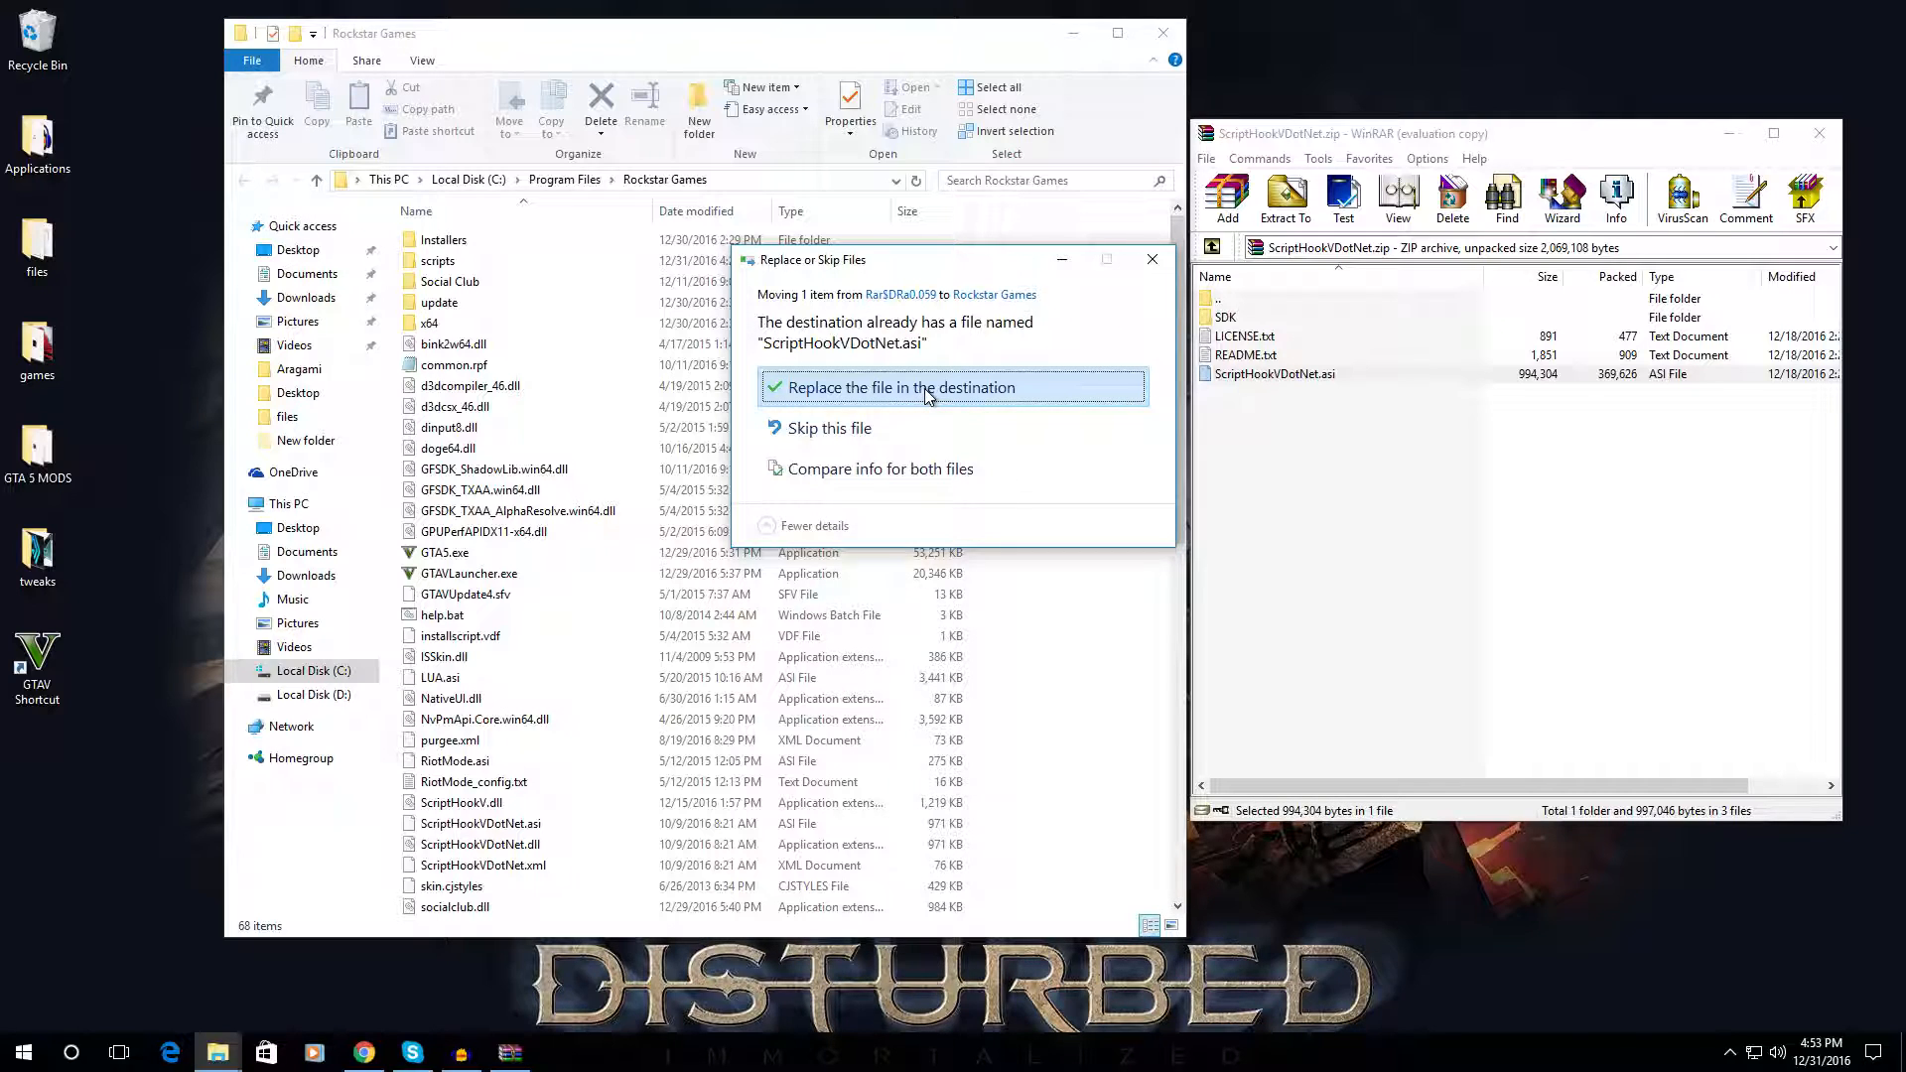
pyautogui.click(898, 387)
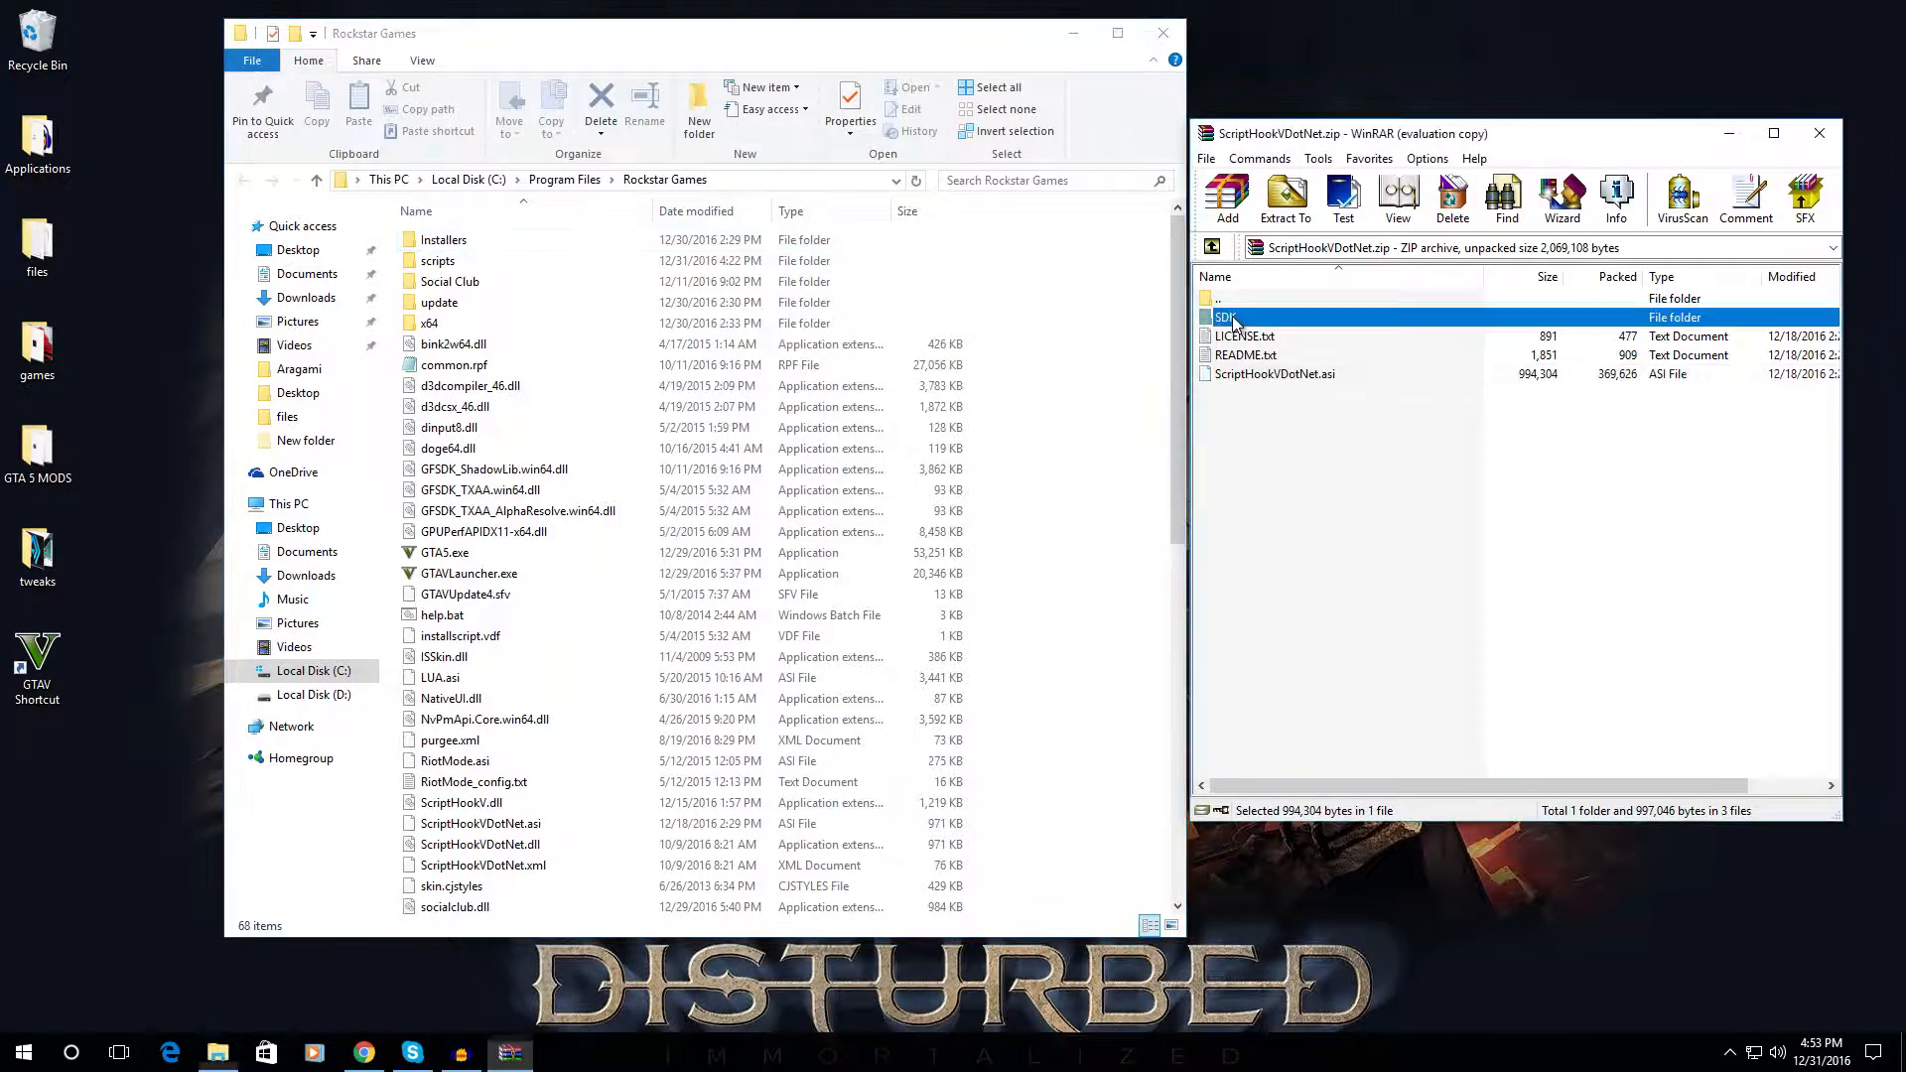
pyautogui.doubleClick(1225, 317)
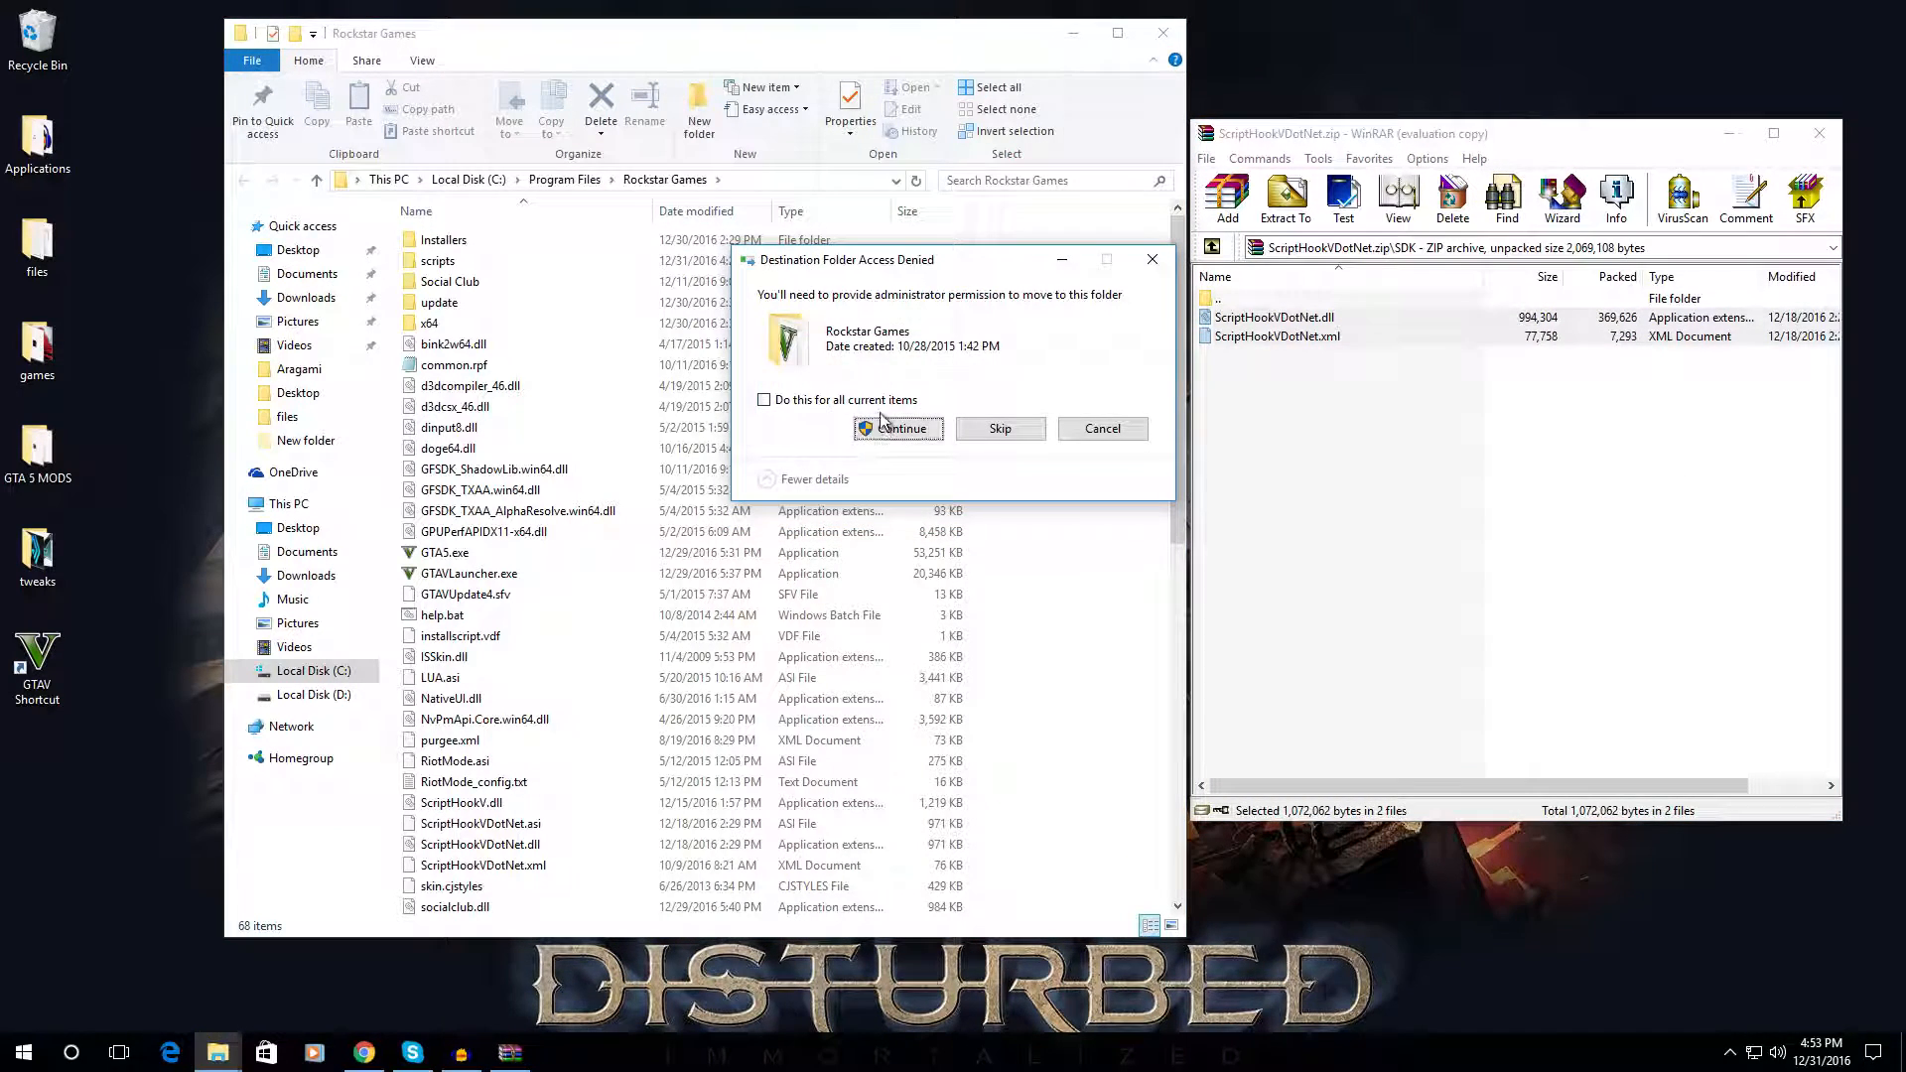
pyautogui.click(897, 428)
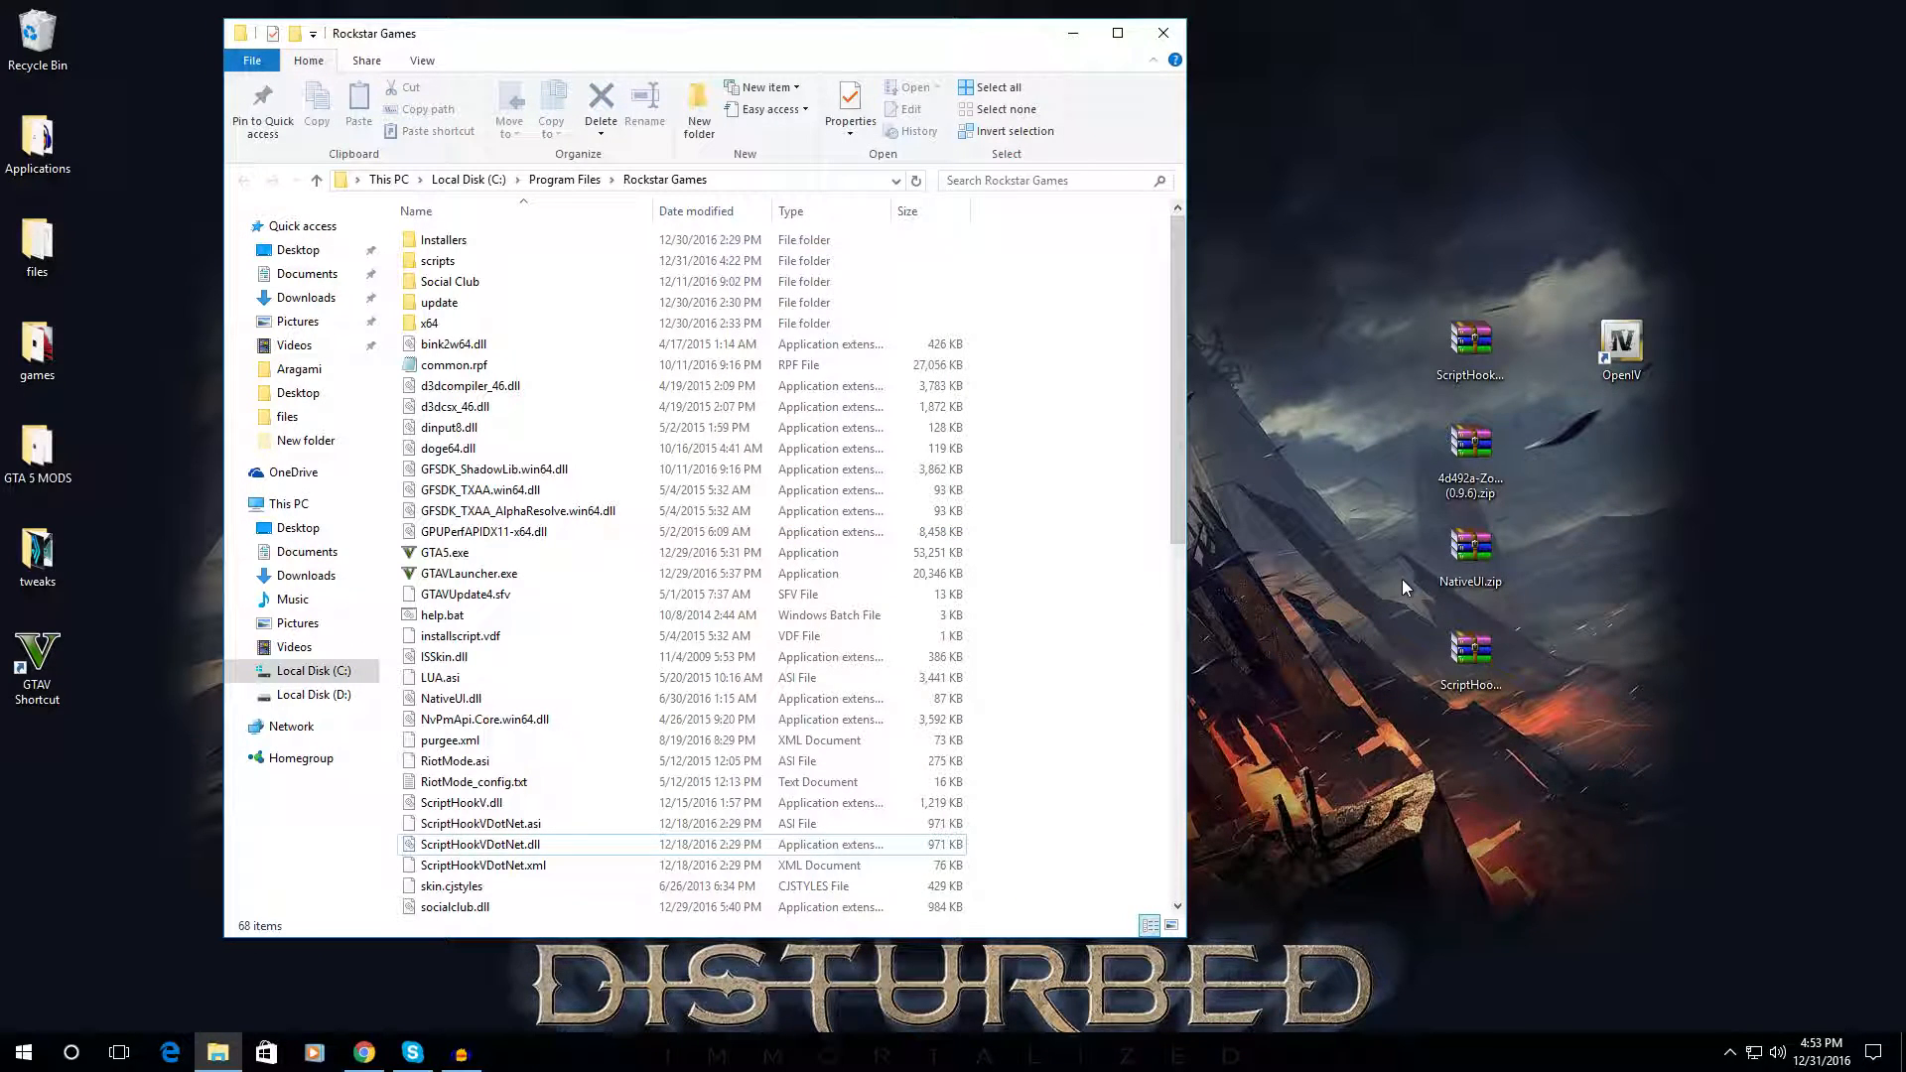
# - Copy NativeUI.dll into the GTA V folder and delete the stray New folder
pyautogui.doubleClick(1469, 559)
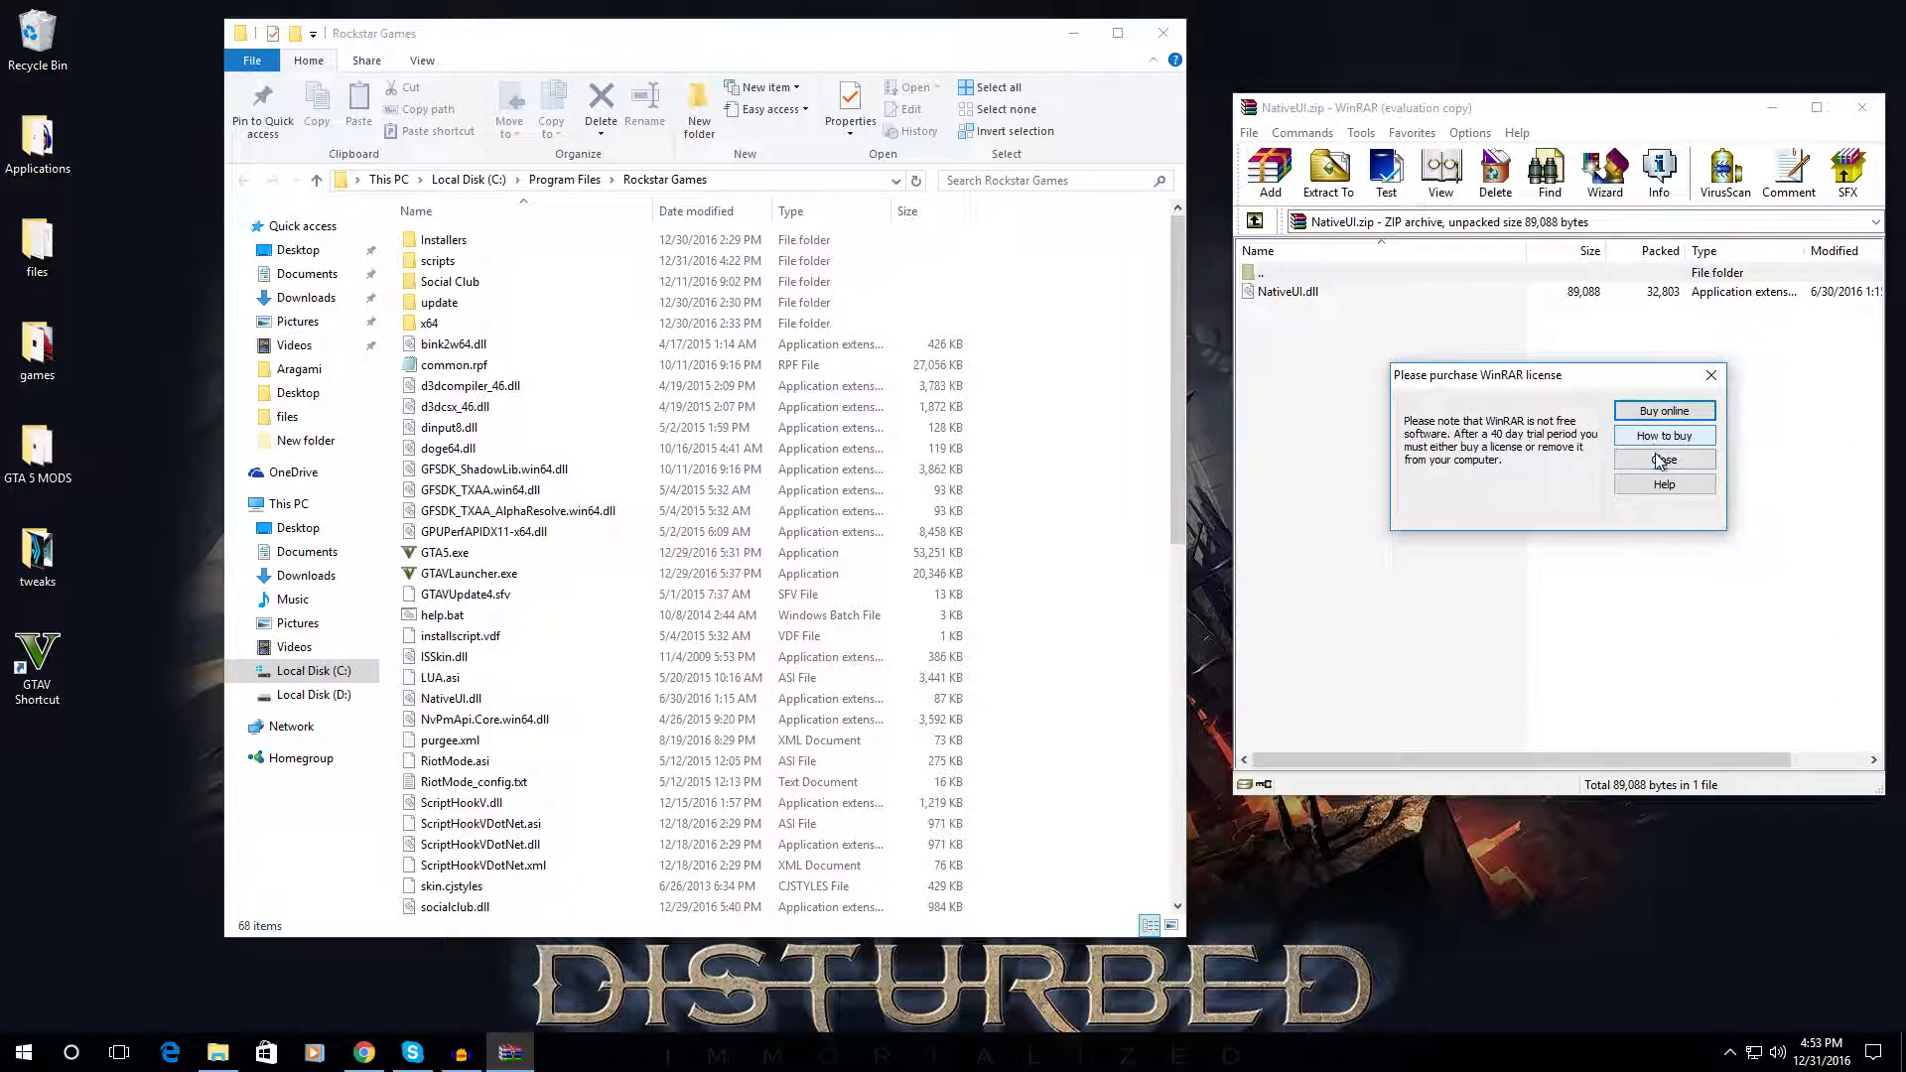
pyautogui.click(1663, 459)
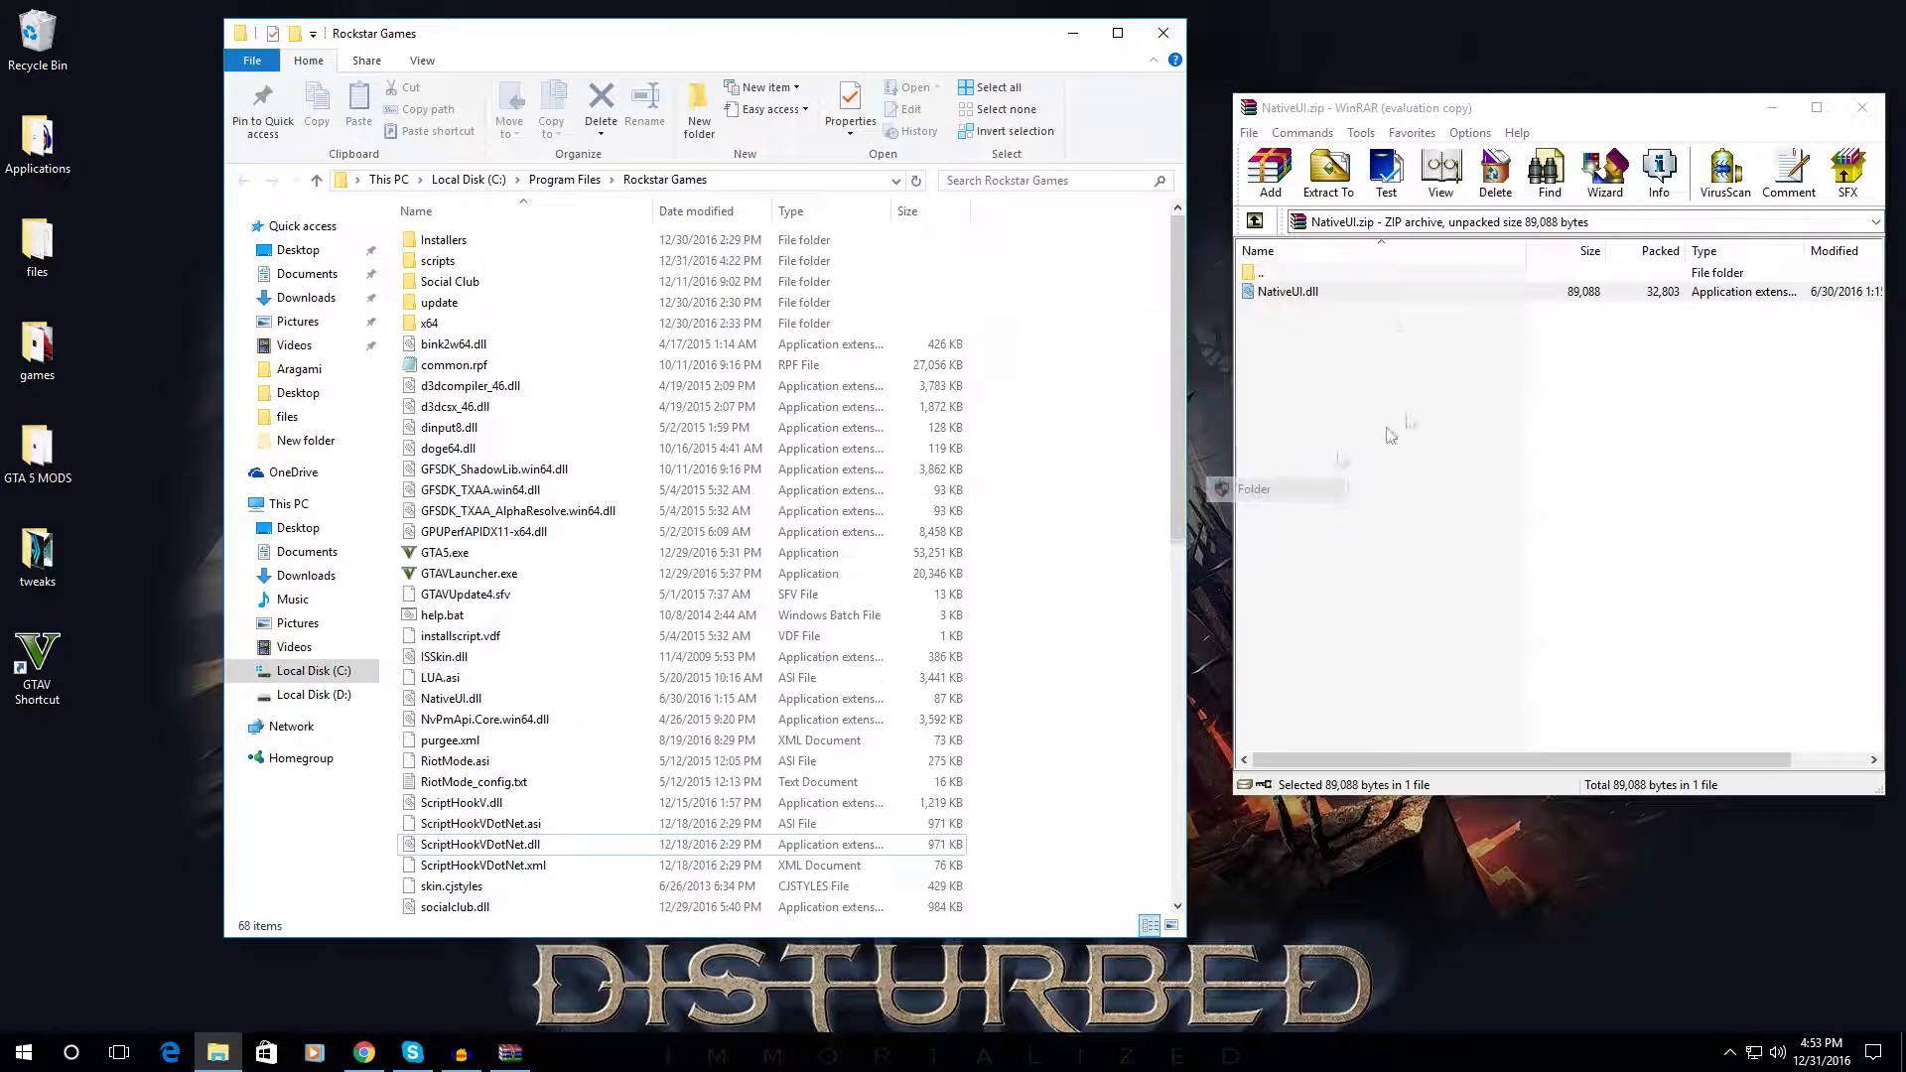
pyautogui.rightClick(449, 260)
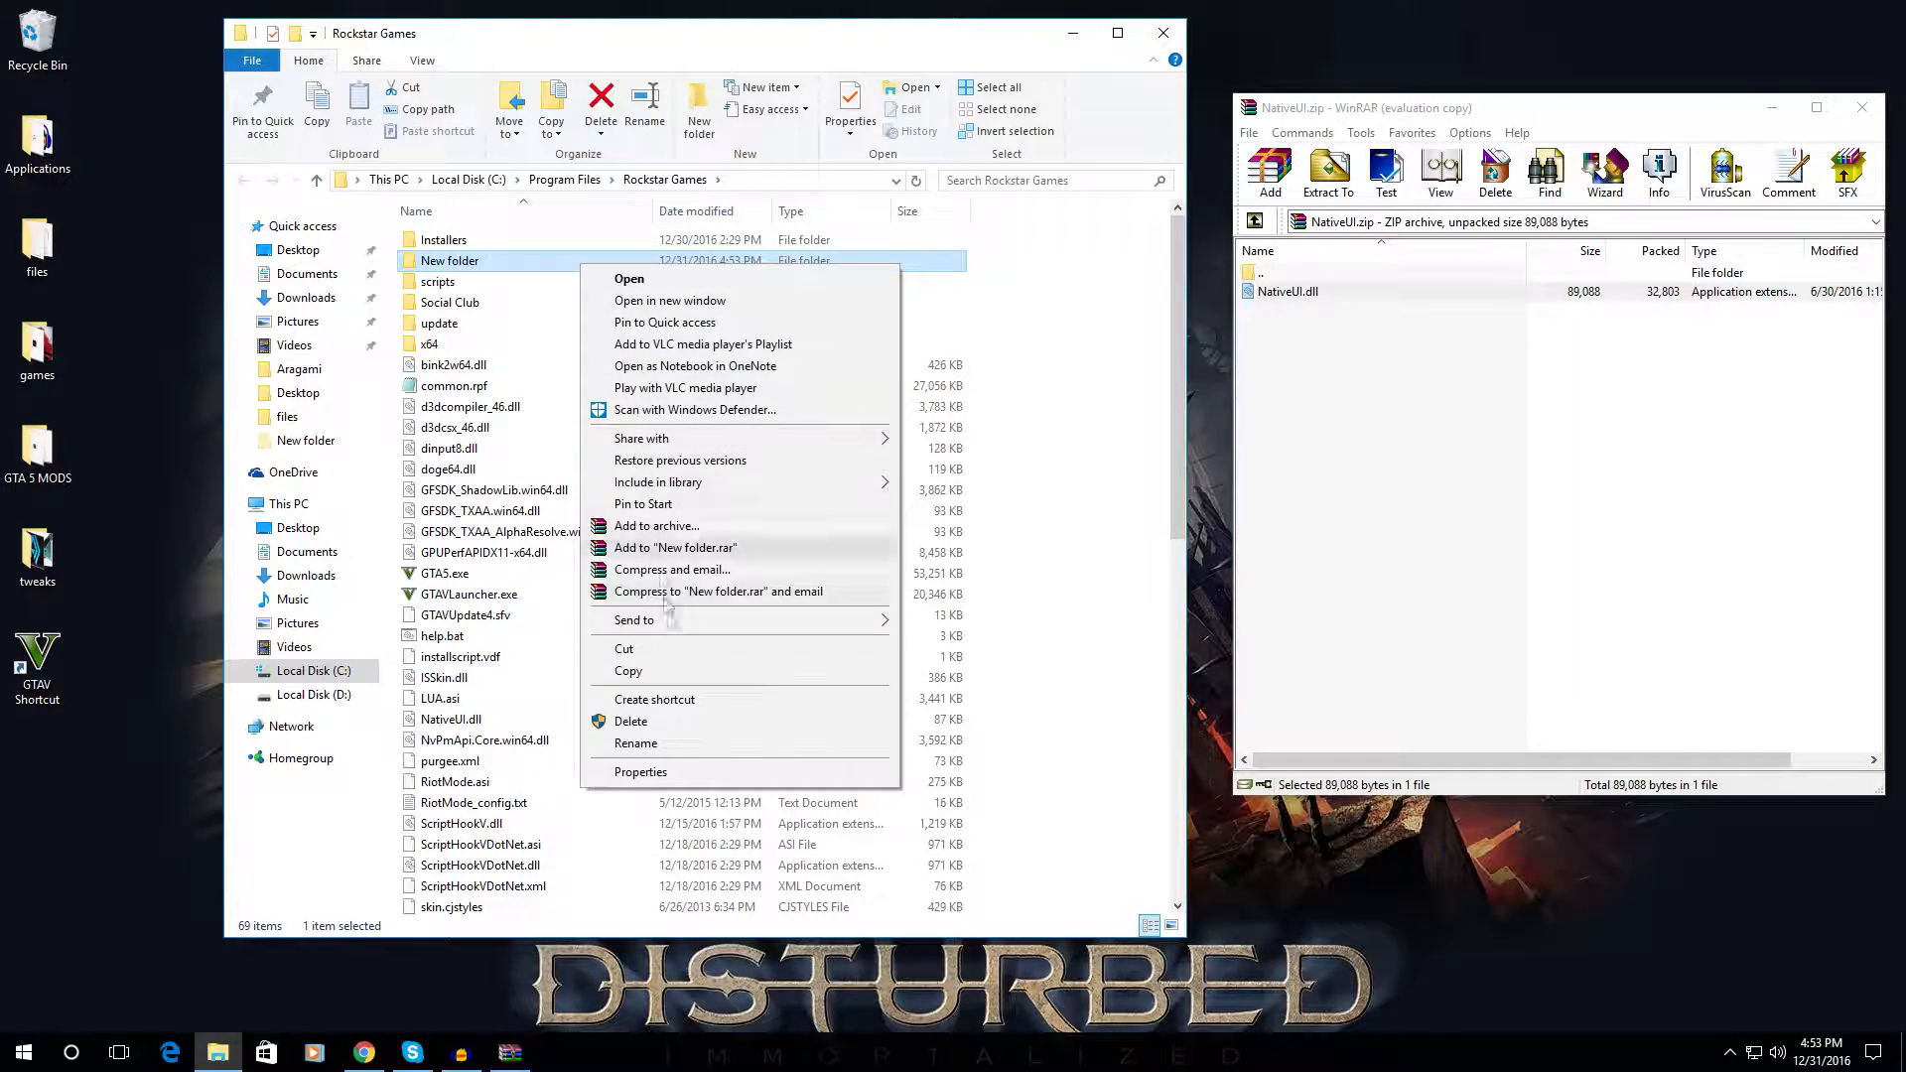
pyautogui.moveTo(670, 727)
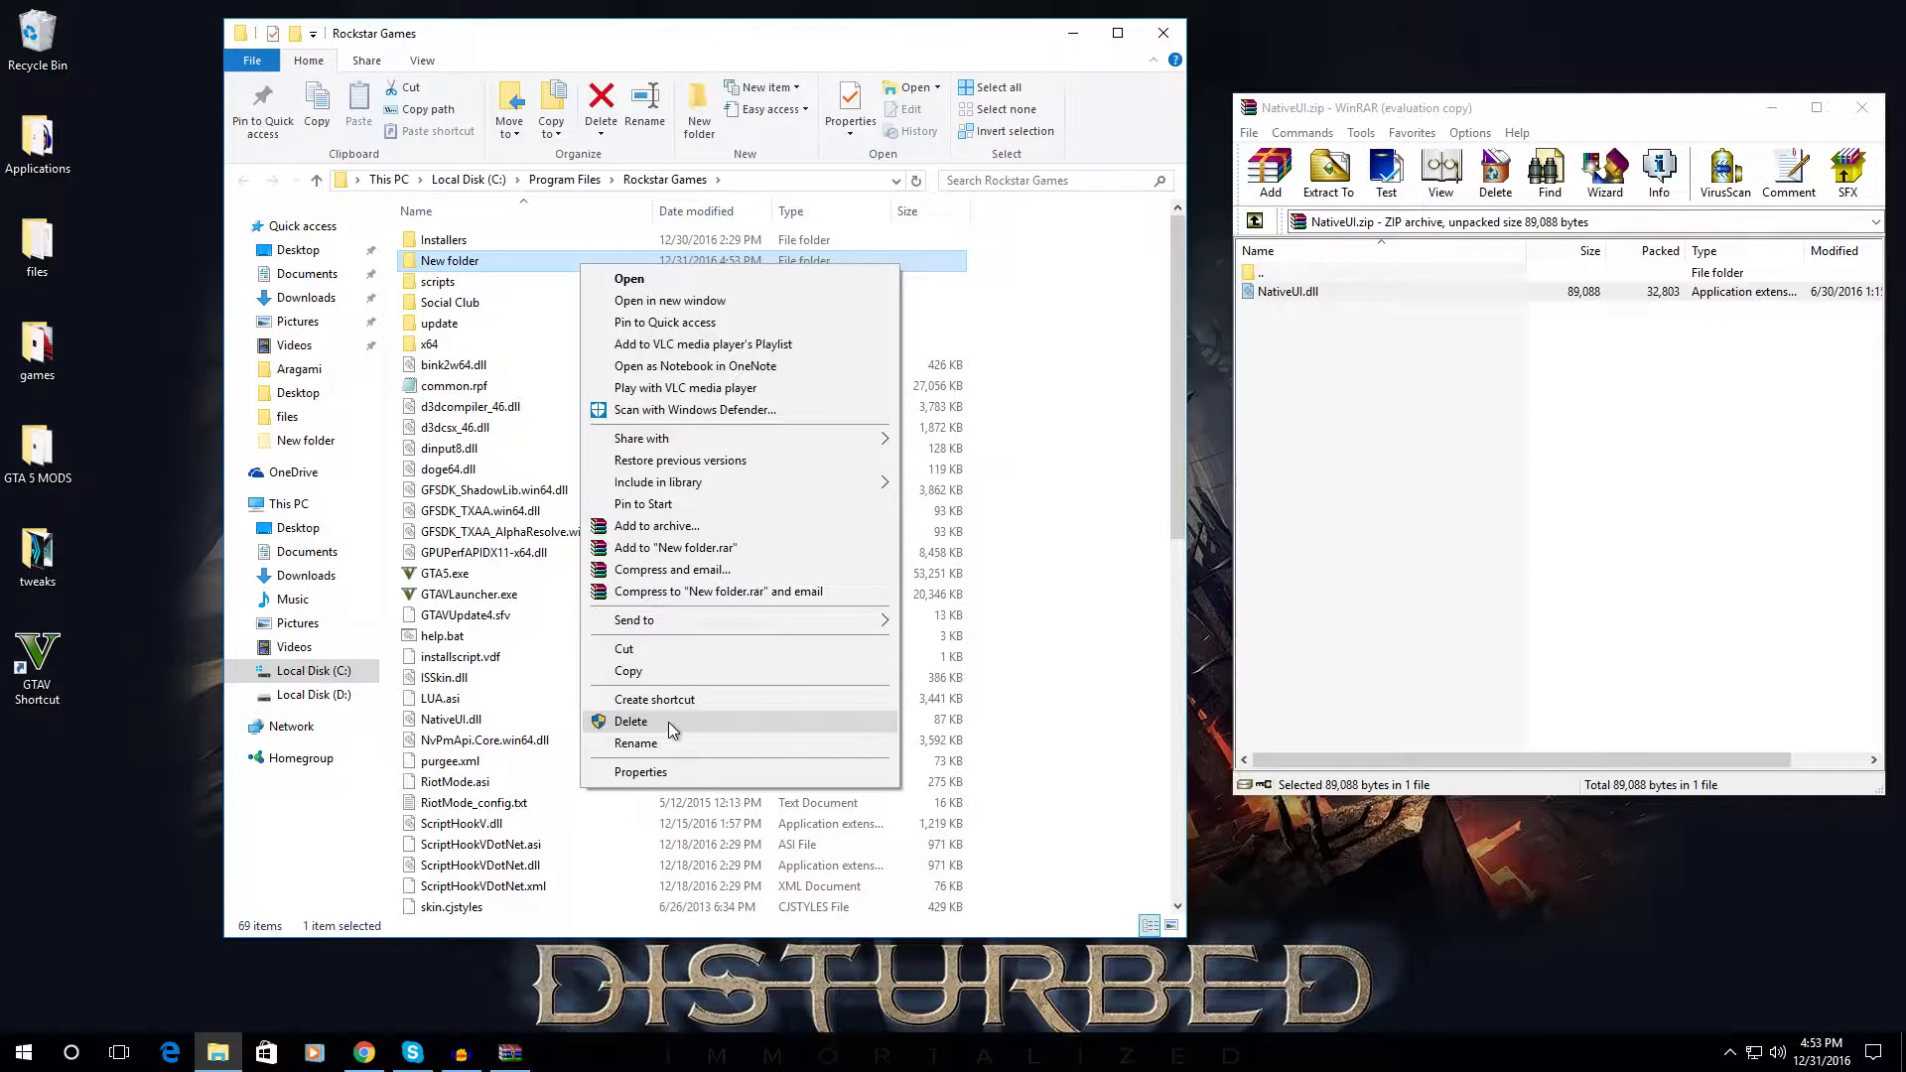
pyautogui.click(631, 721)
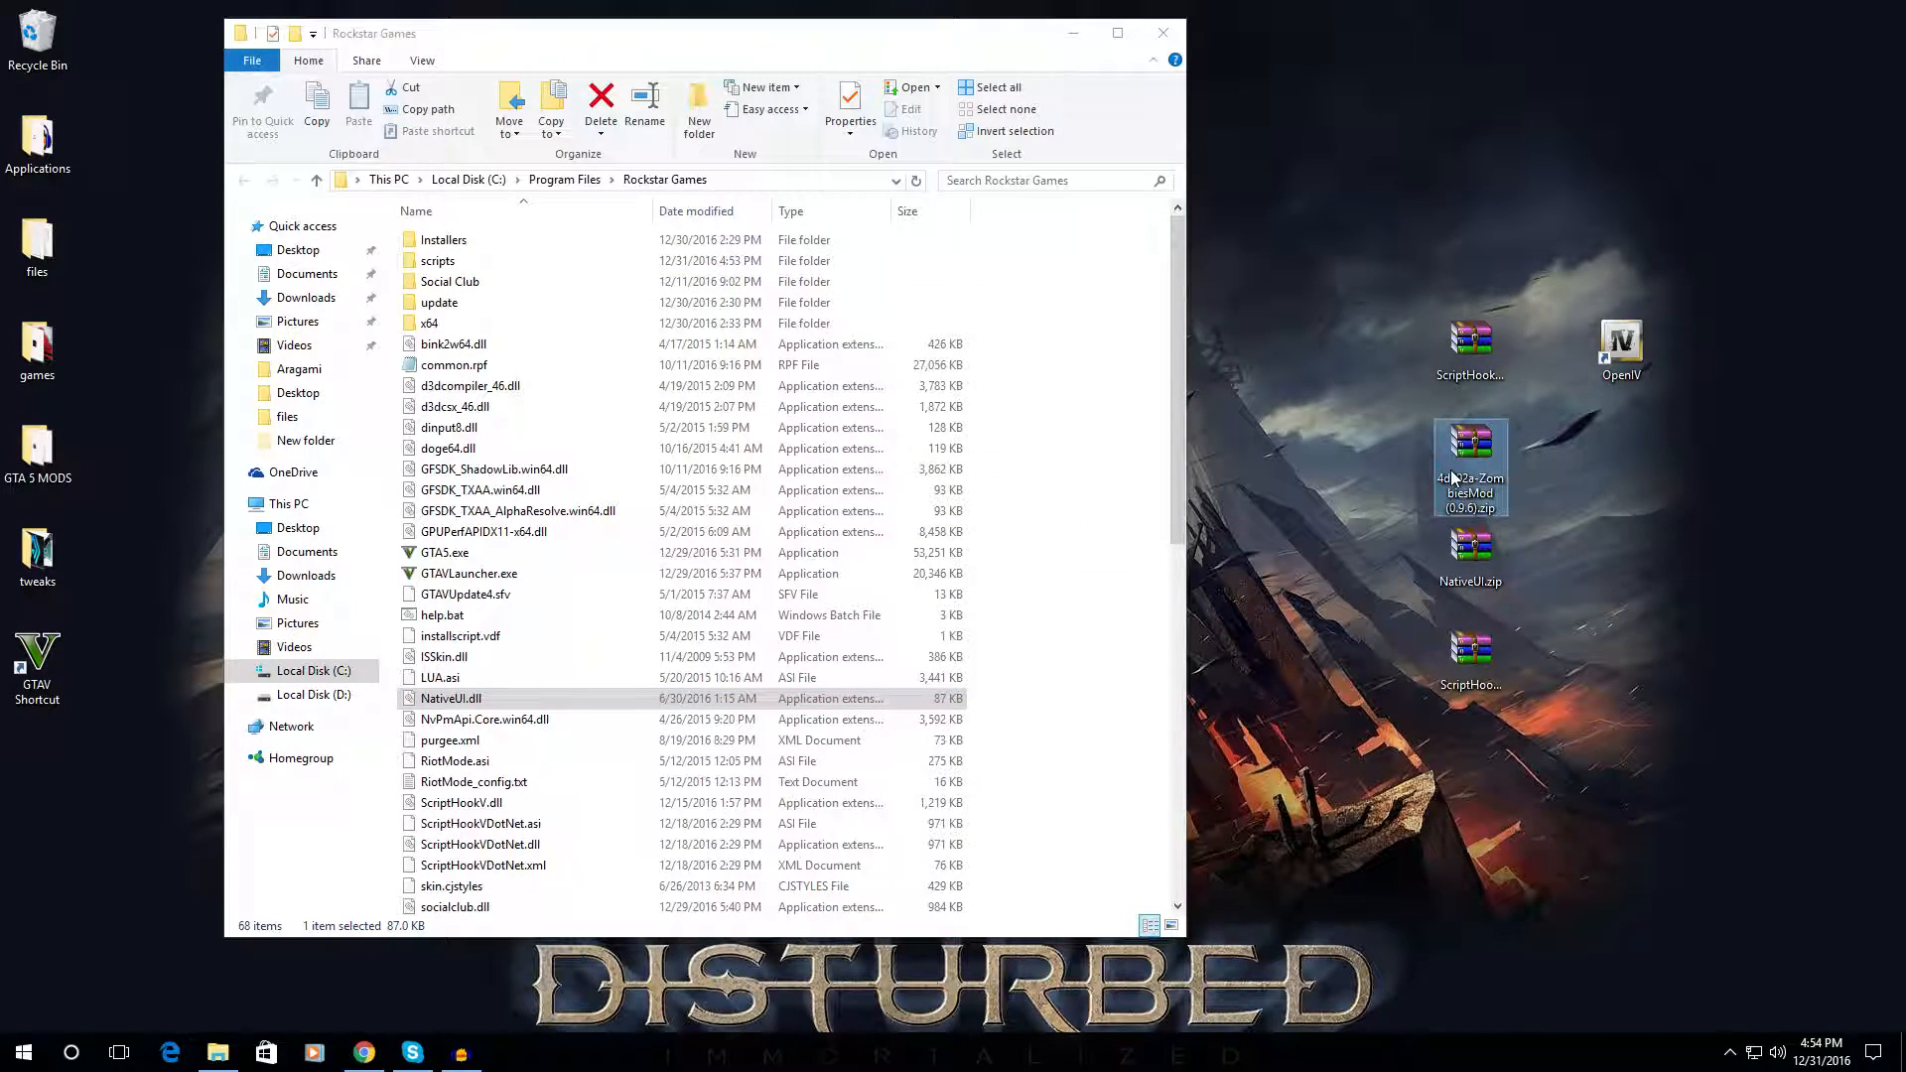
# - Move ZombiesMod.dll and .pdb into the scripts folder, replacing the existing copies
pyautogui.doubleClick(1469, 467)
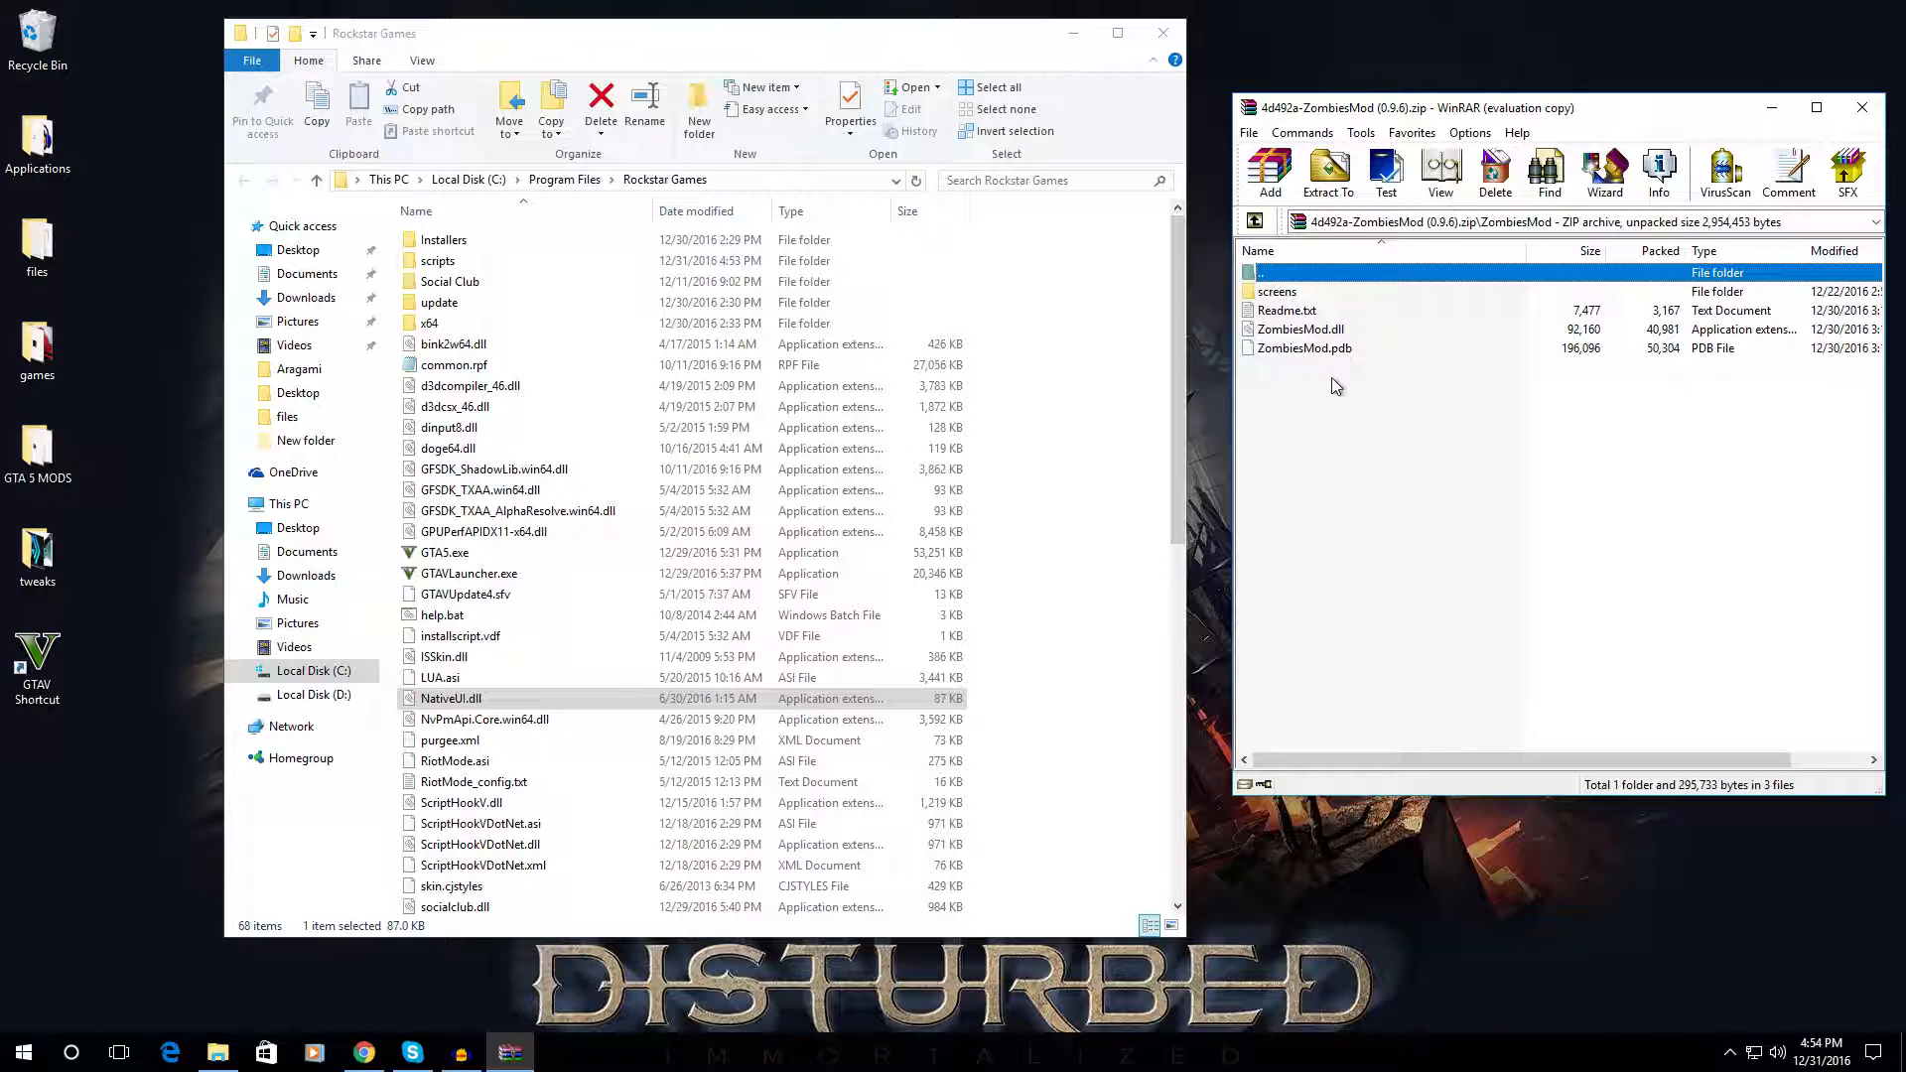
pyautogui.click(1300, 330)
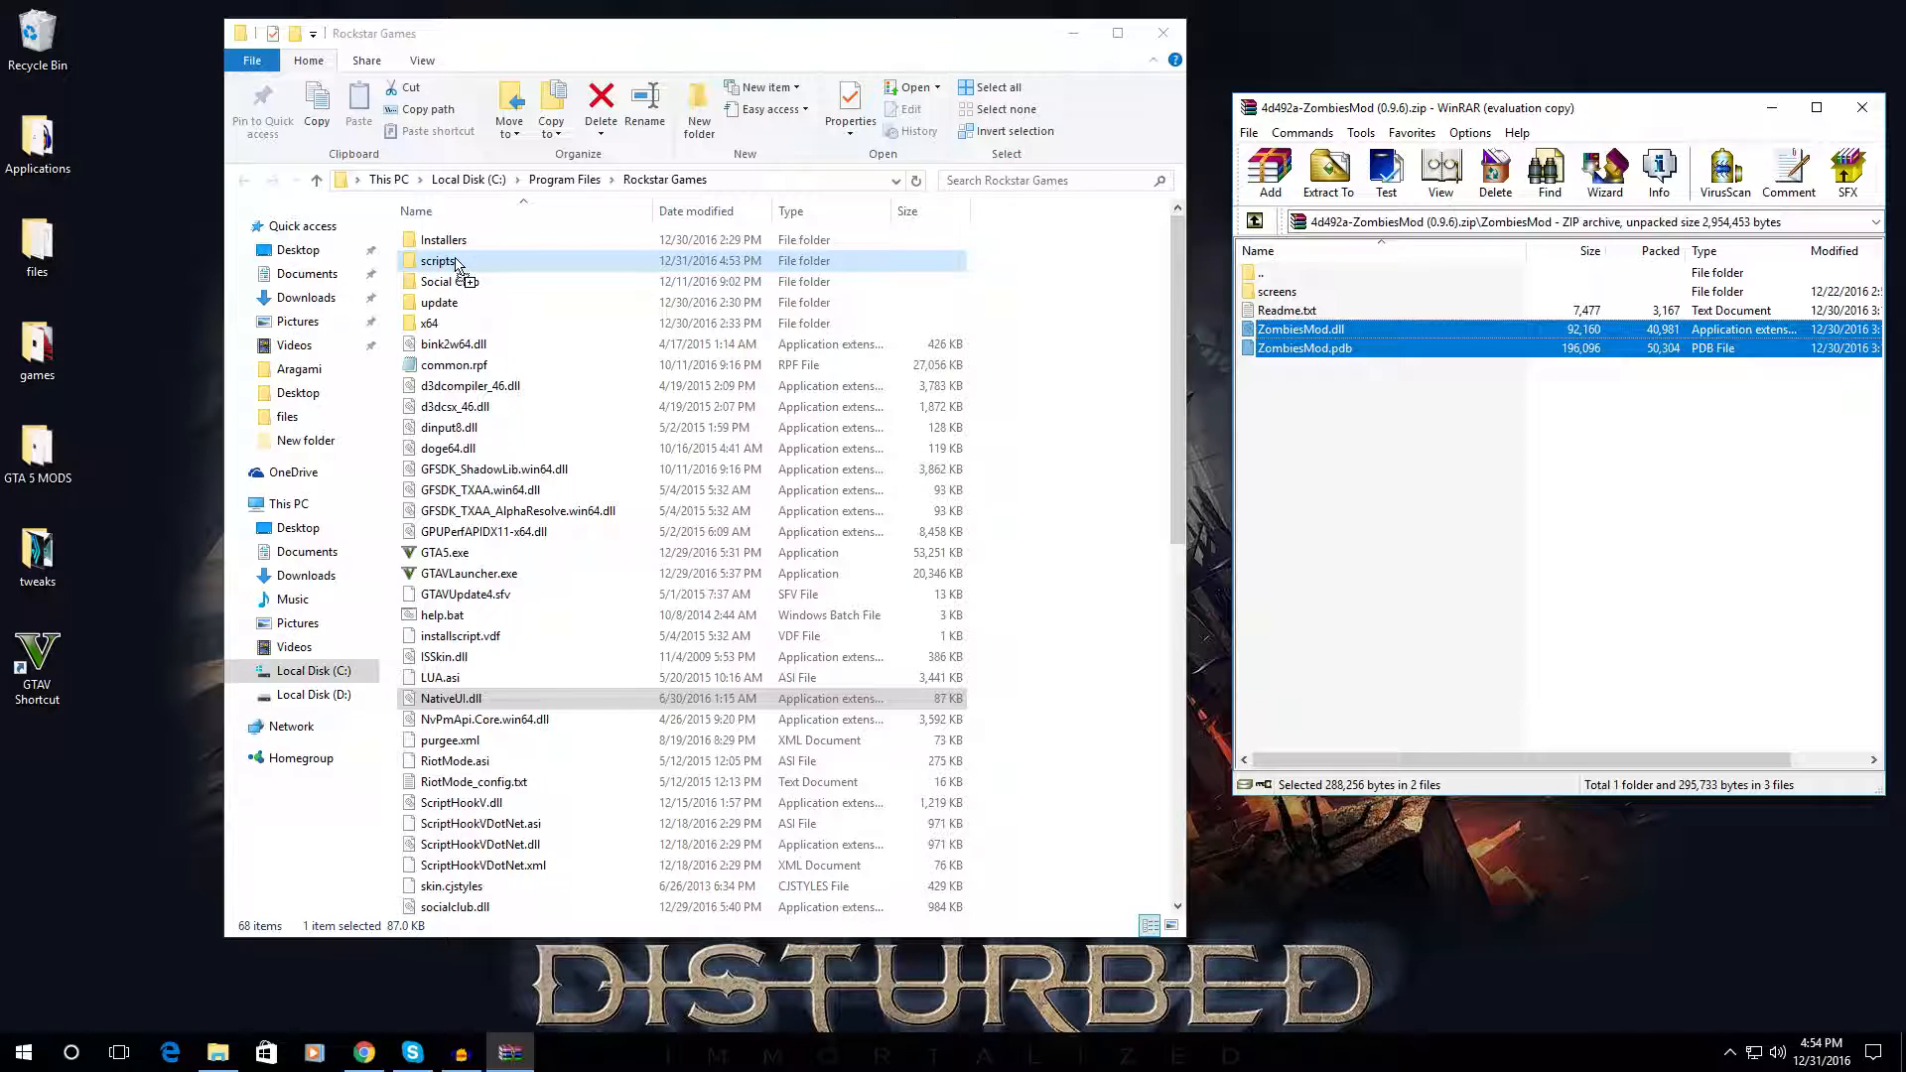
pyautogui.moveTo(1301, 337); pyautogui.dragTo(437, 260)
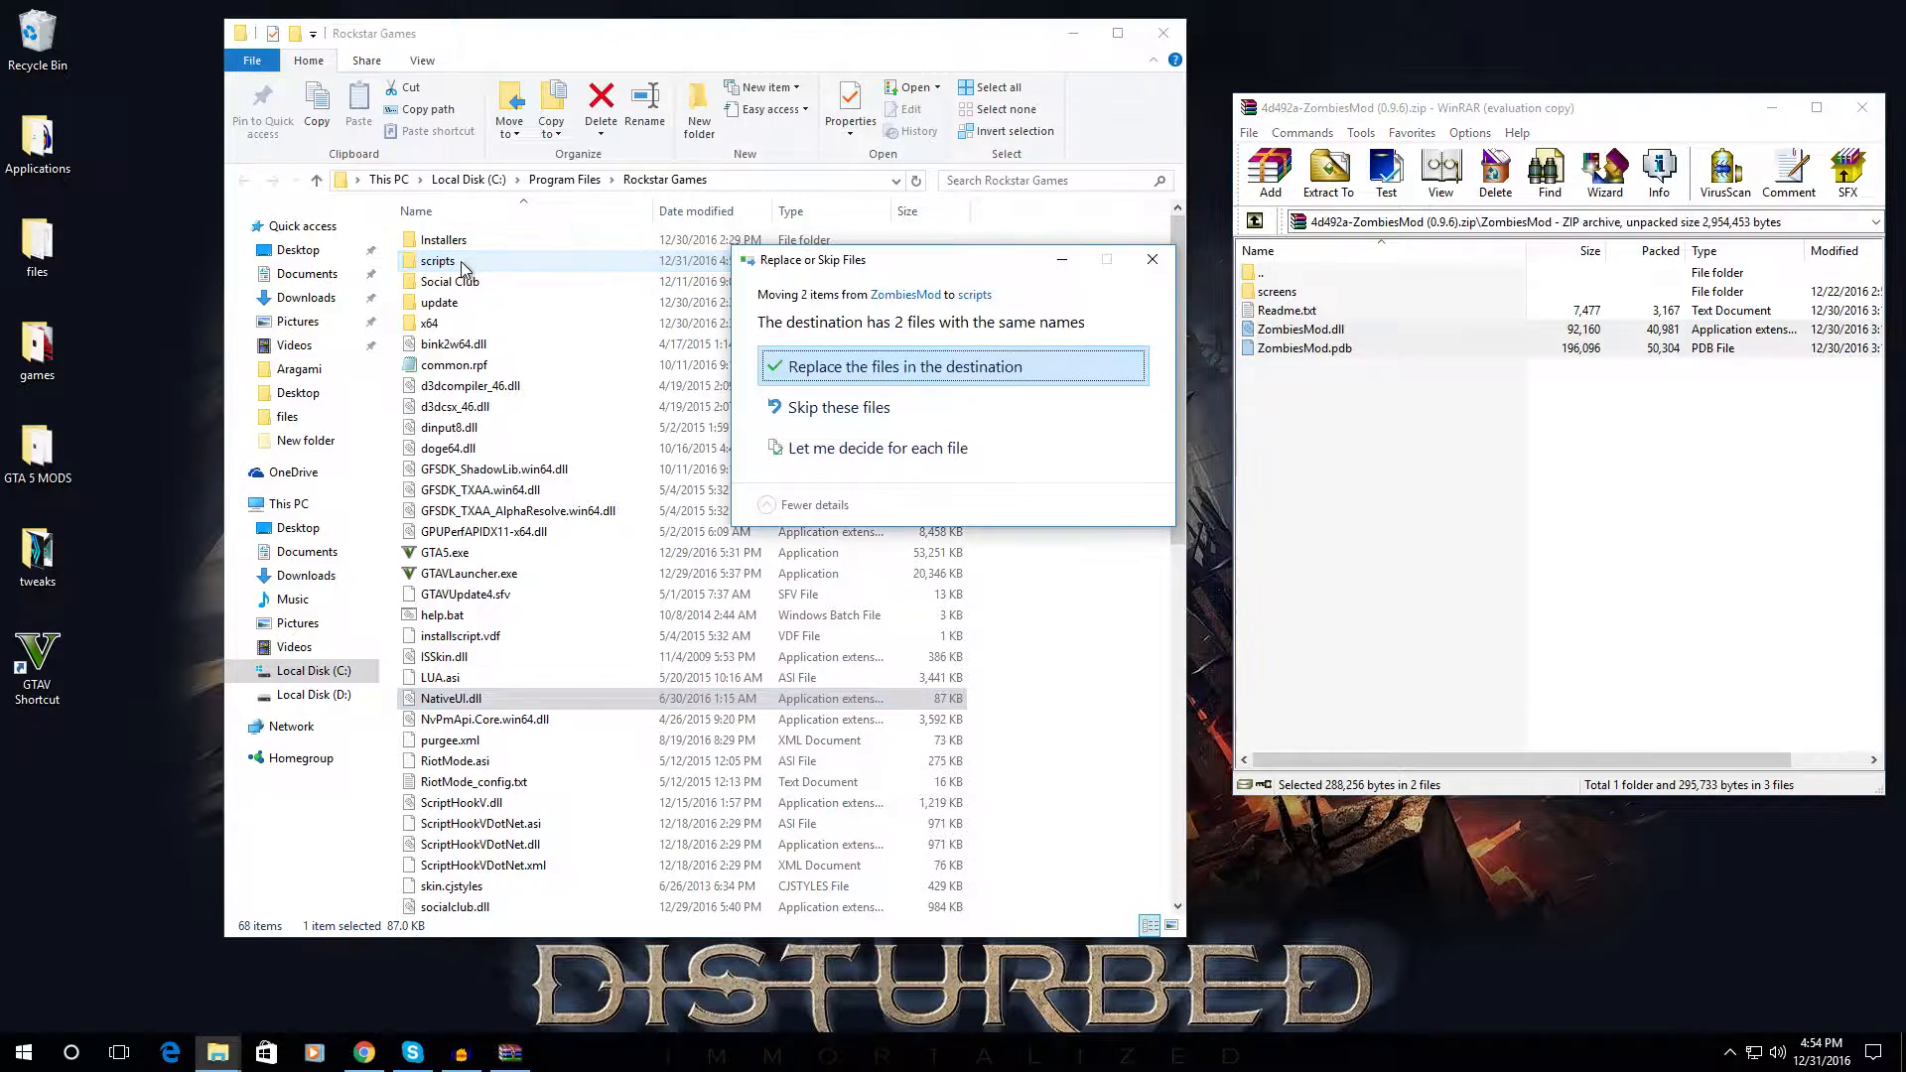
pyautogui.click(902, 366)
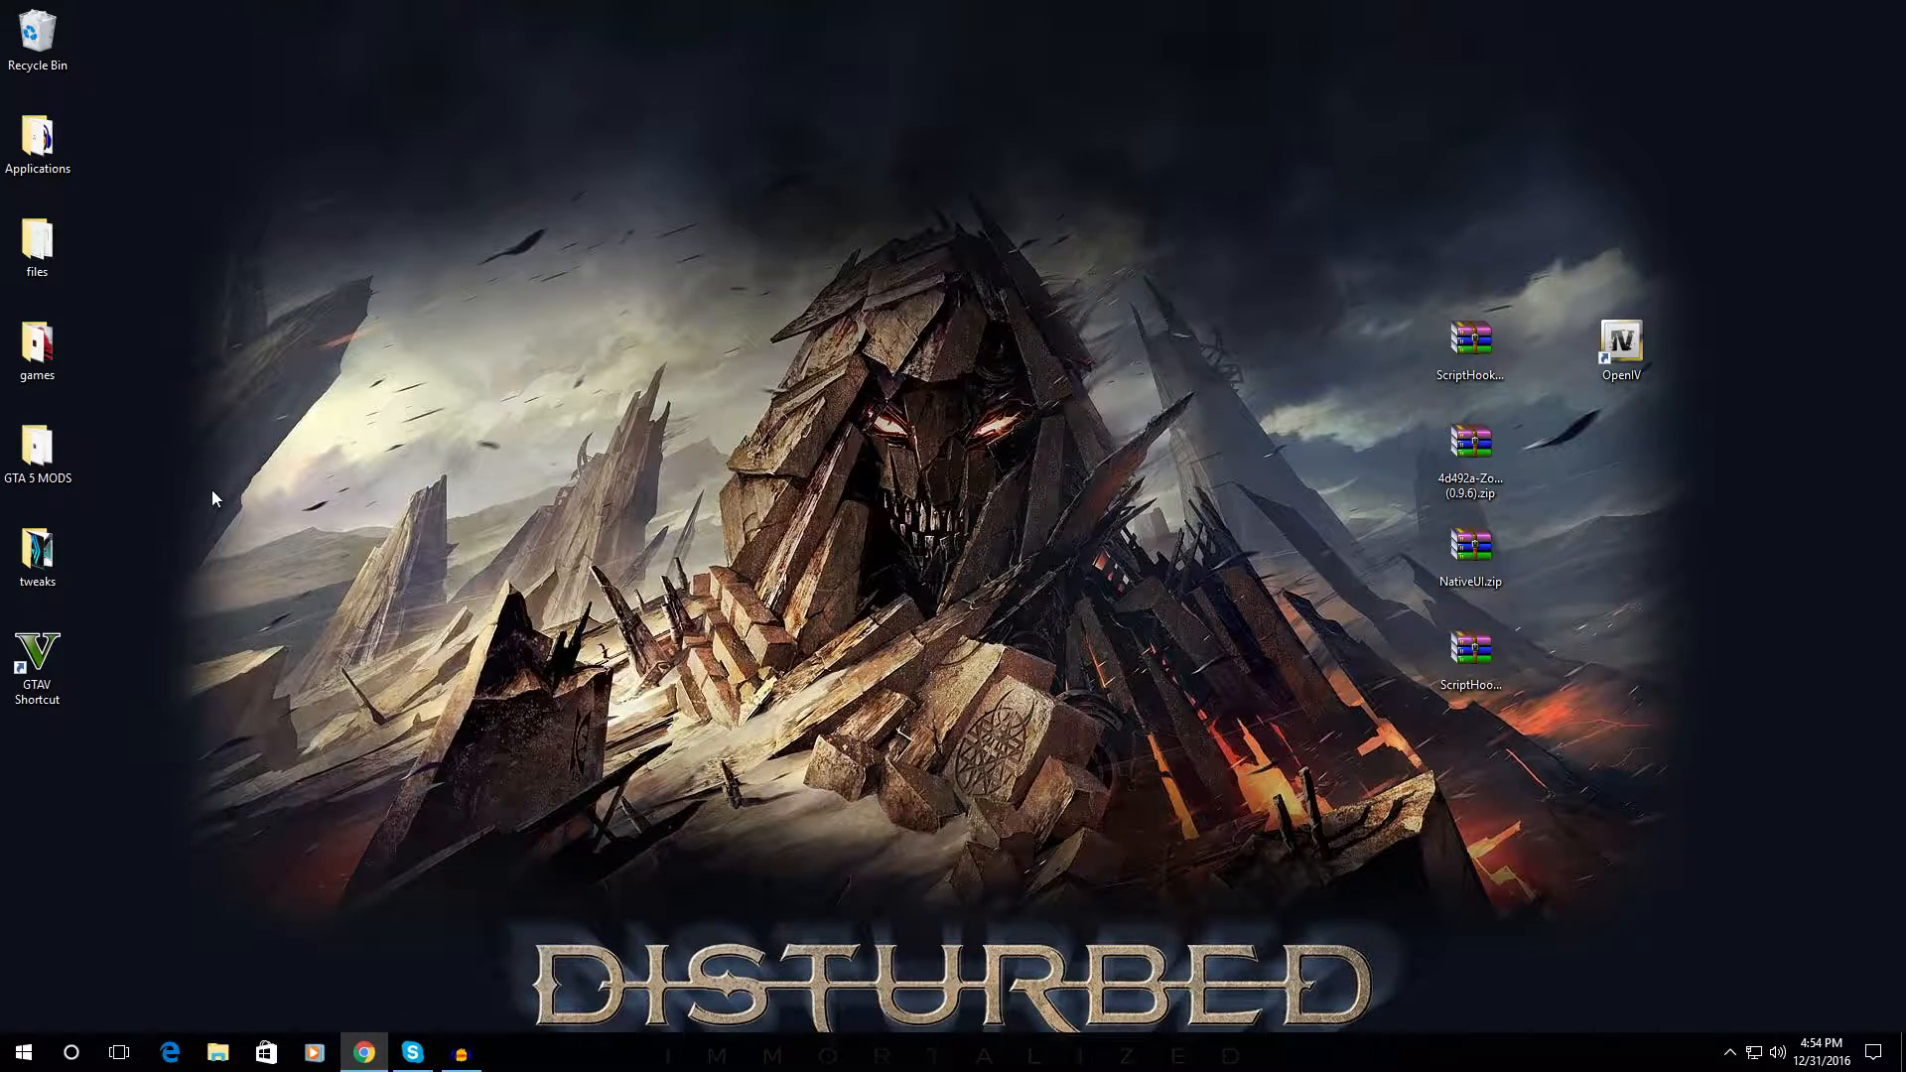
# - Launch Grand Theft Auto V from the GTAV Shortcut
pyautogui.click(37, 666)
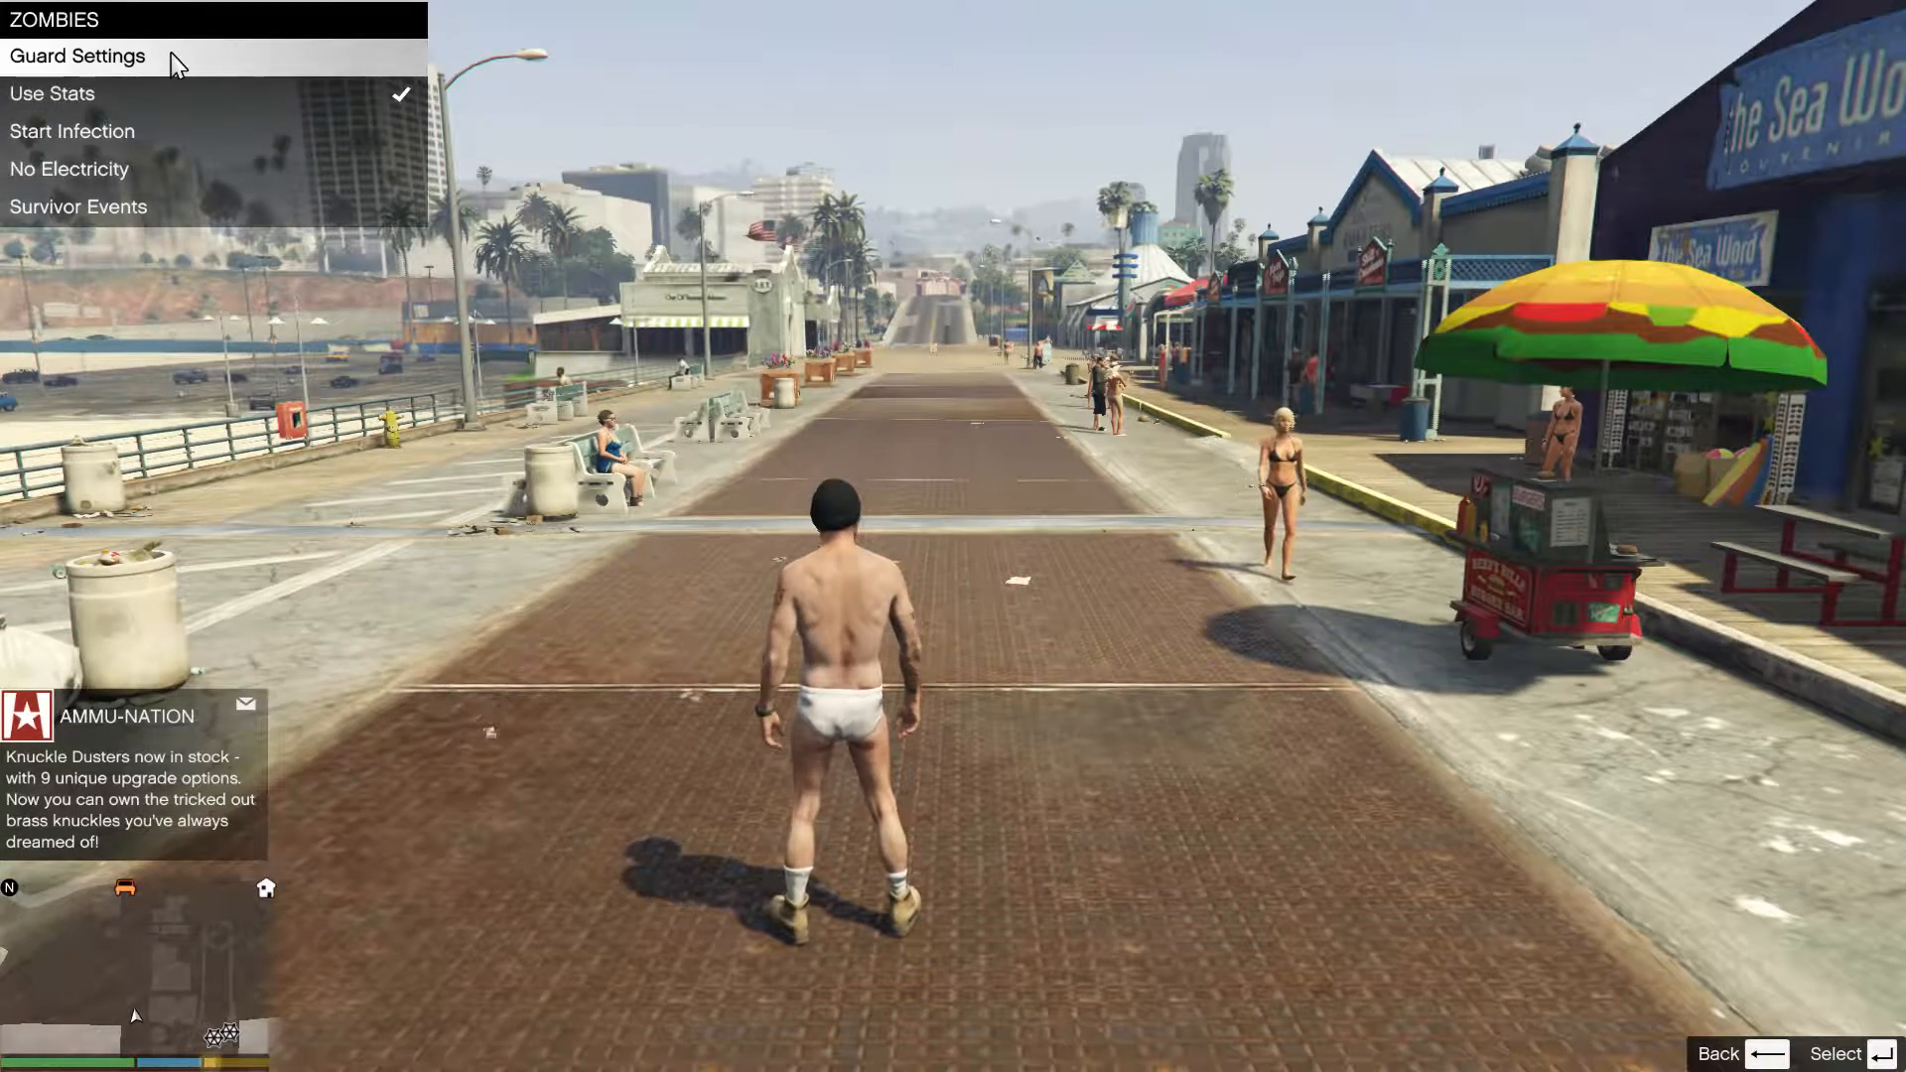
# - Switch on Survivor Events in the ZOMBIES menu
pyautogui.click(76, 55)
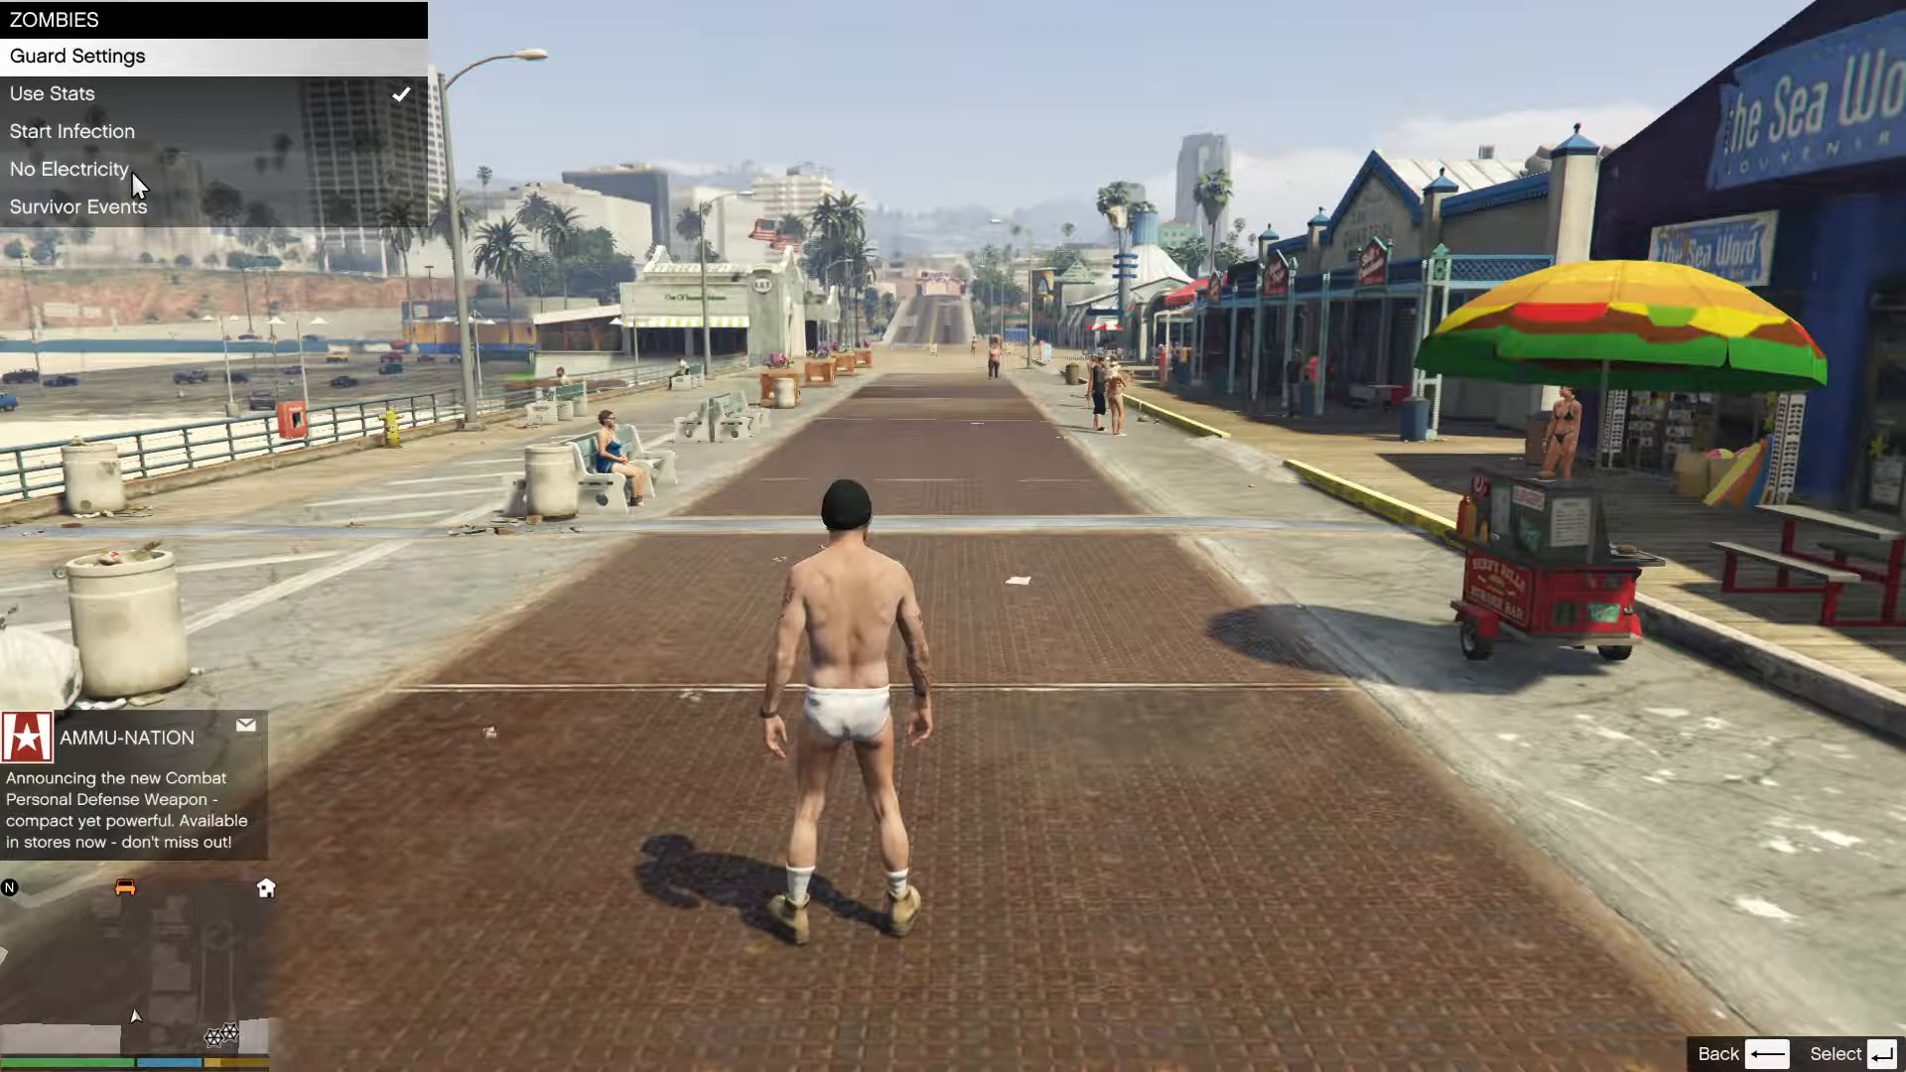
pyautogui.moveTo(134, 231)
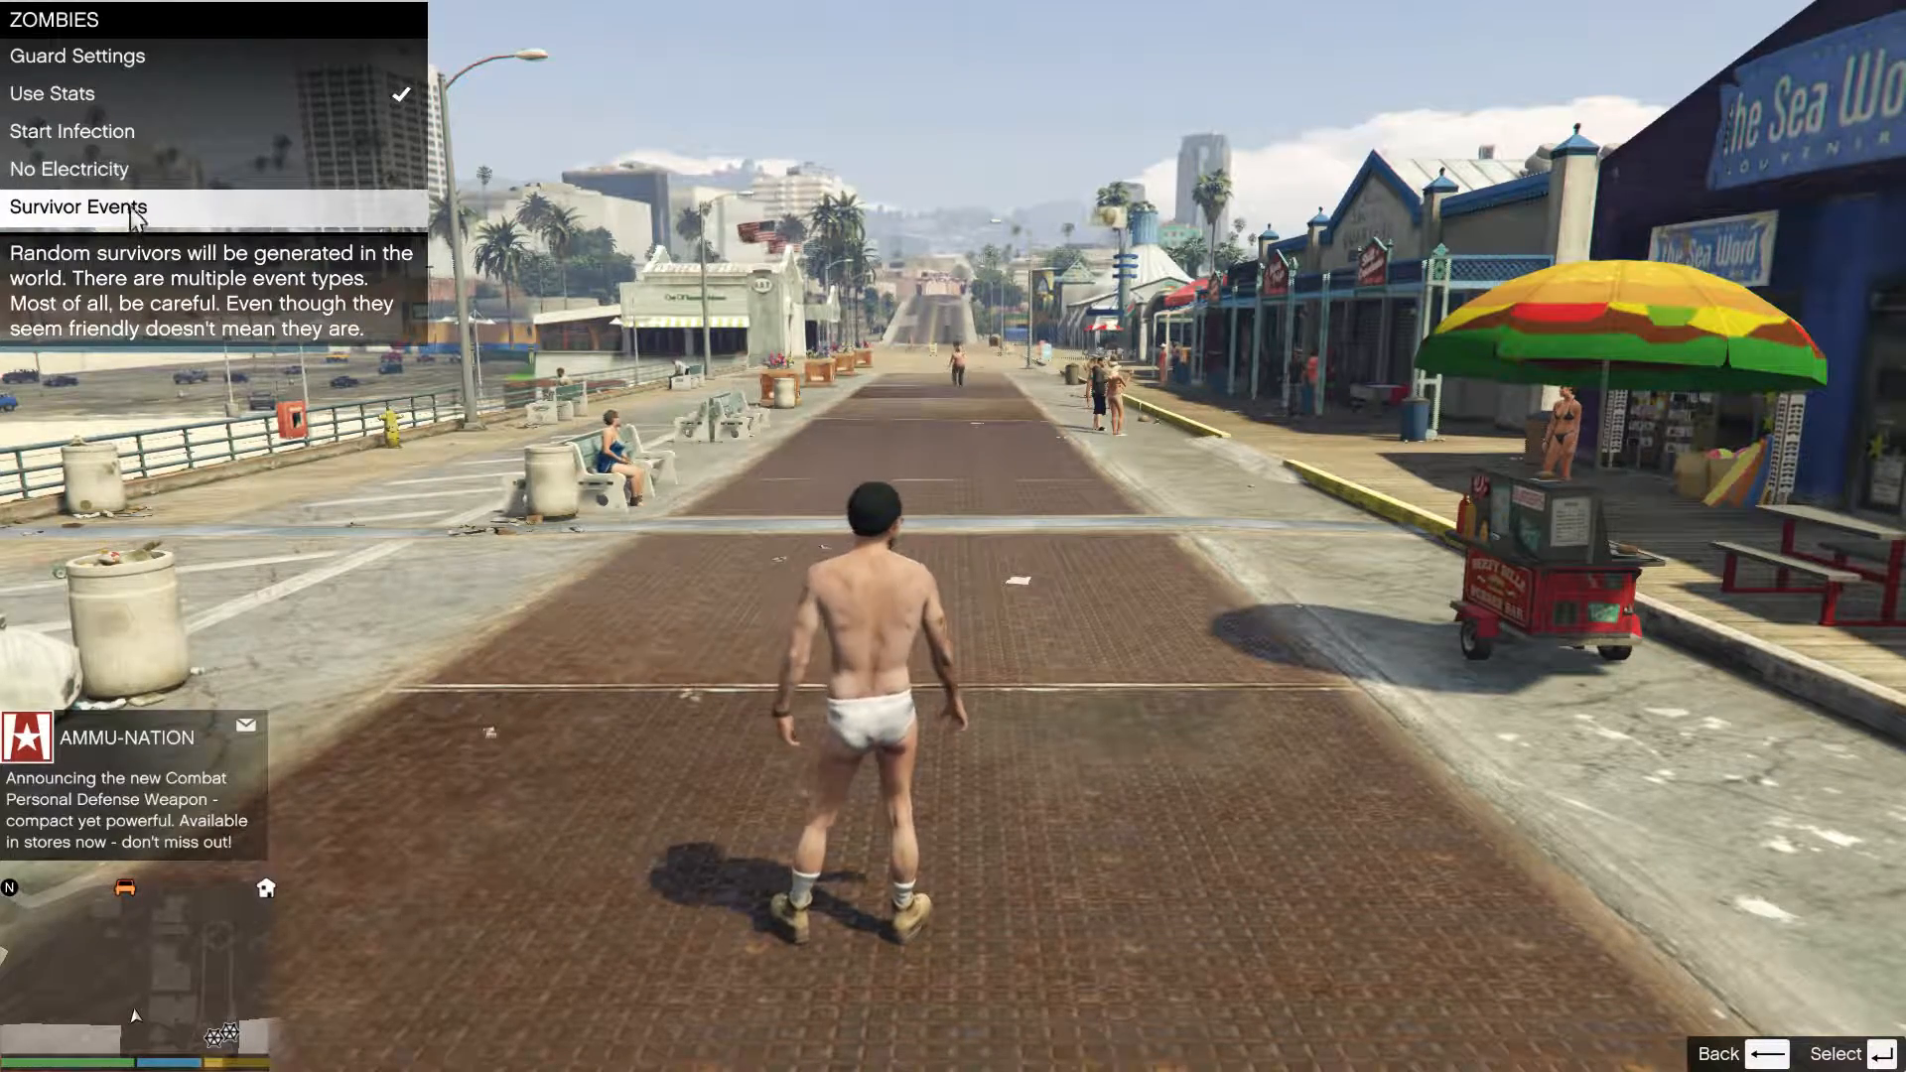
pyautogui.click(78, 206)
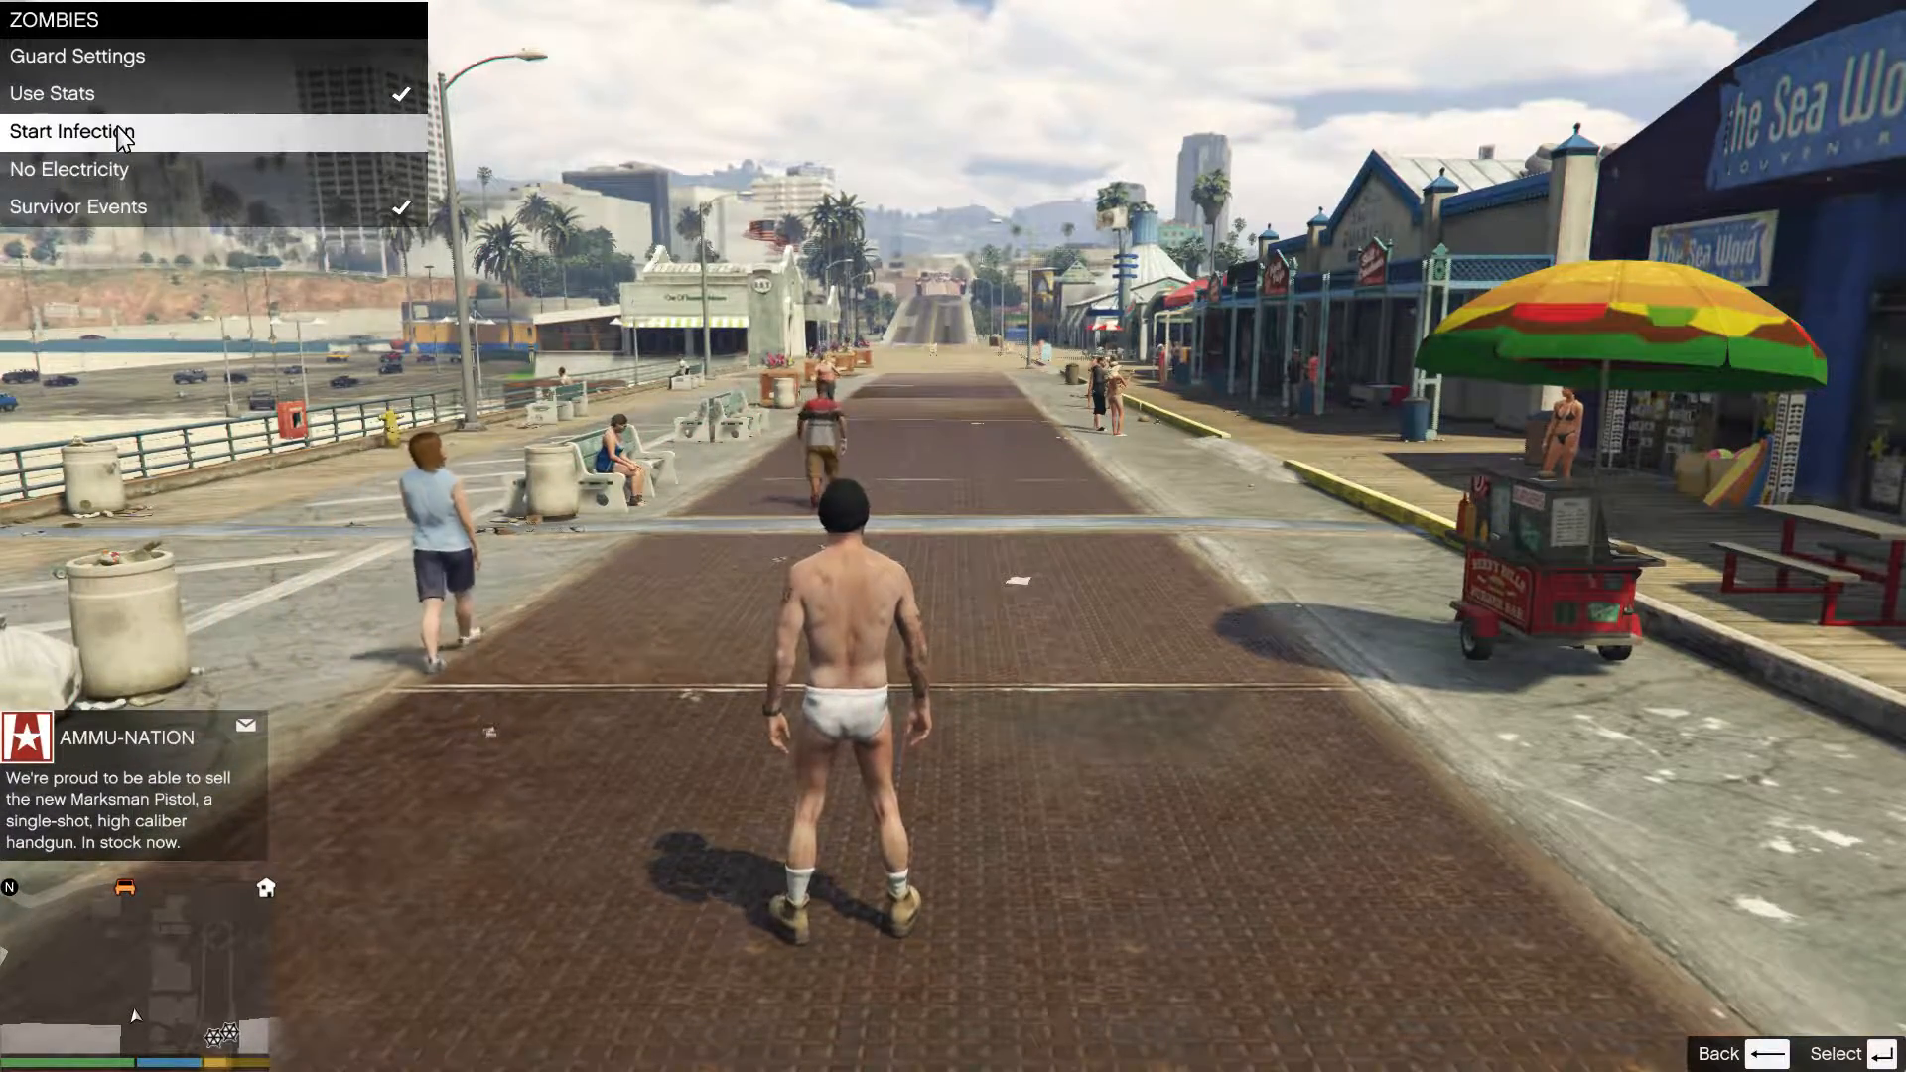
# - Start the zombie infection from the ZOMBIES menu
pyautogui.click(69, 131)
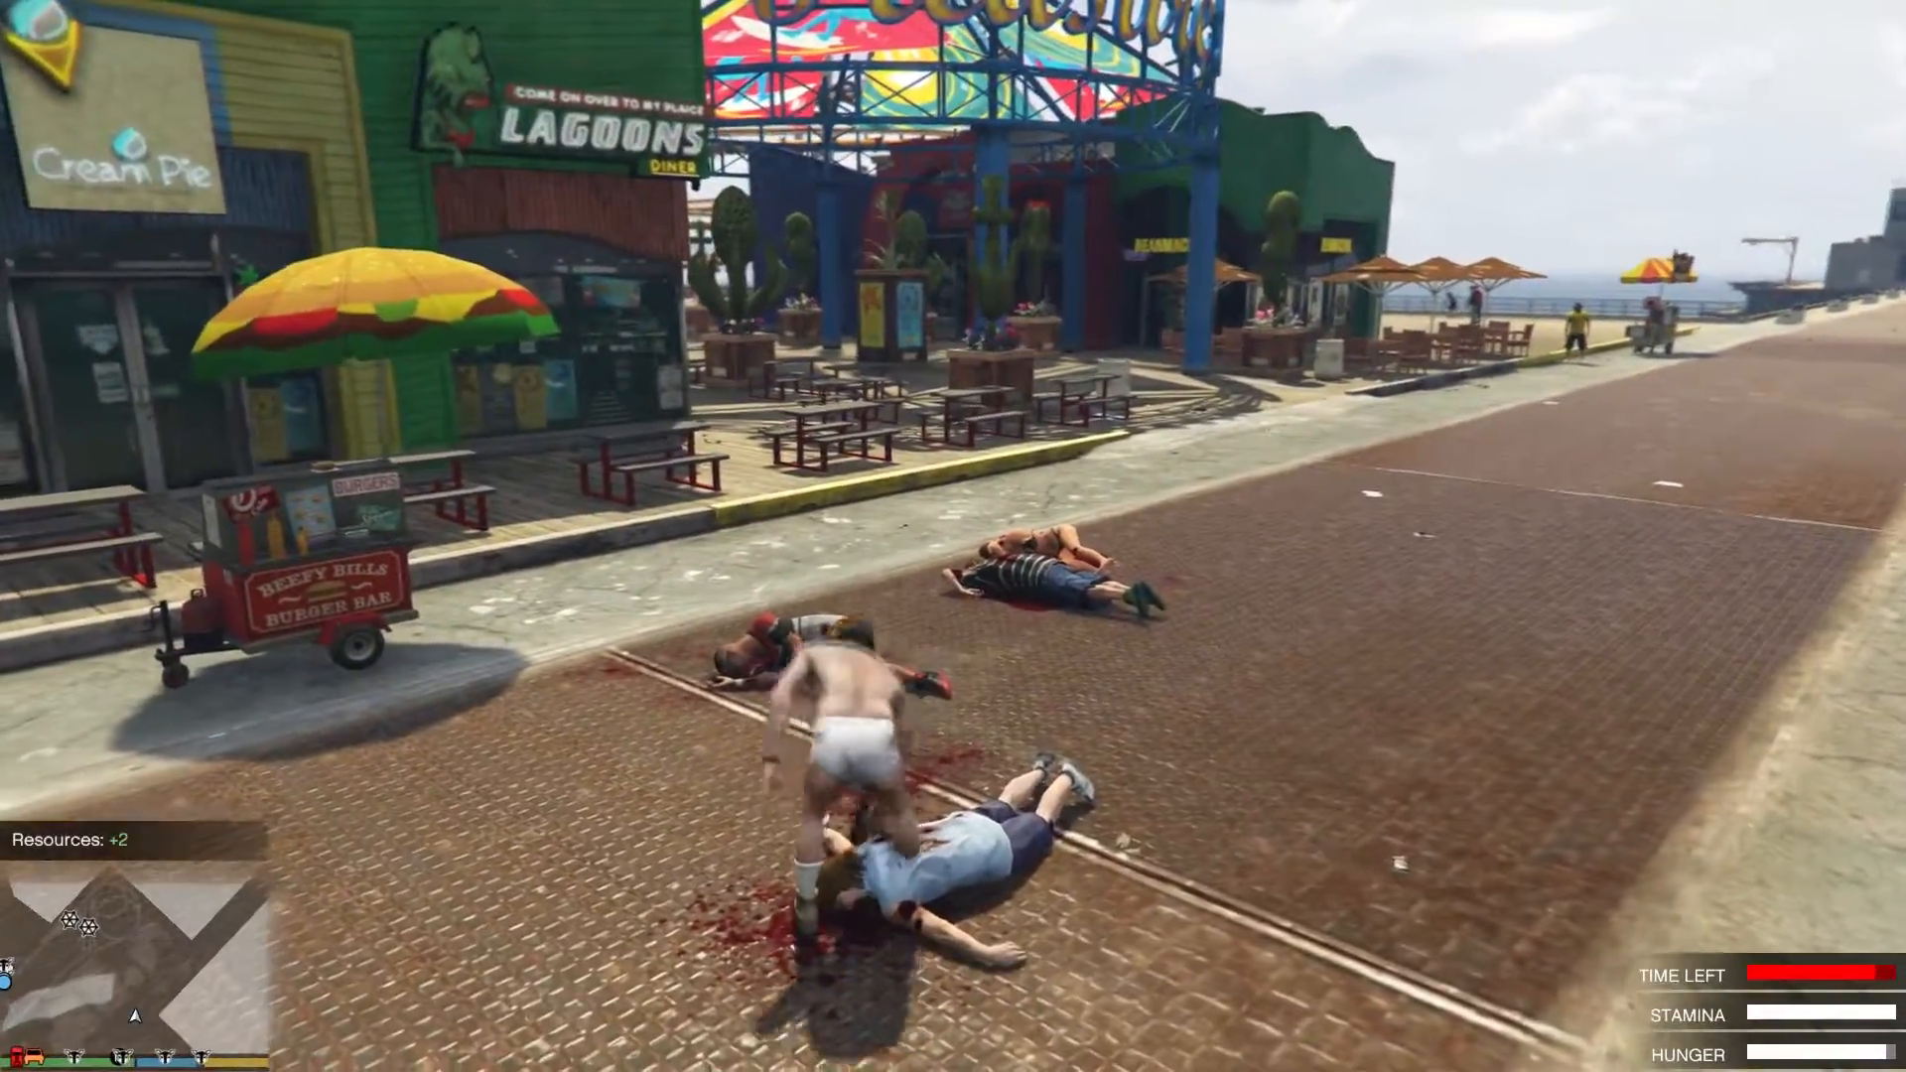
pyautogui.moveTo(953, 536)
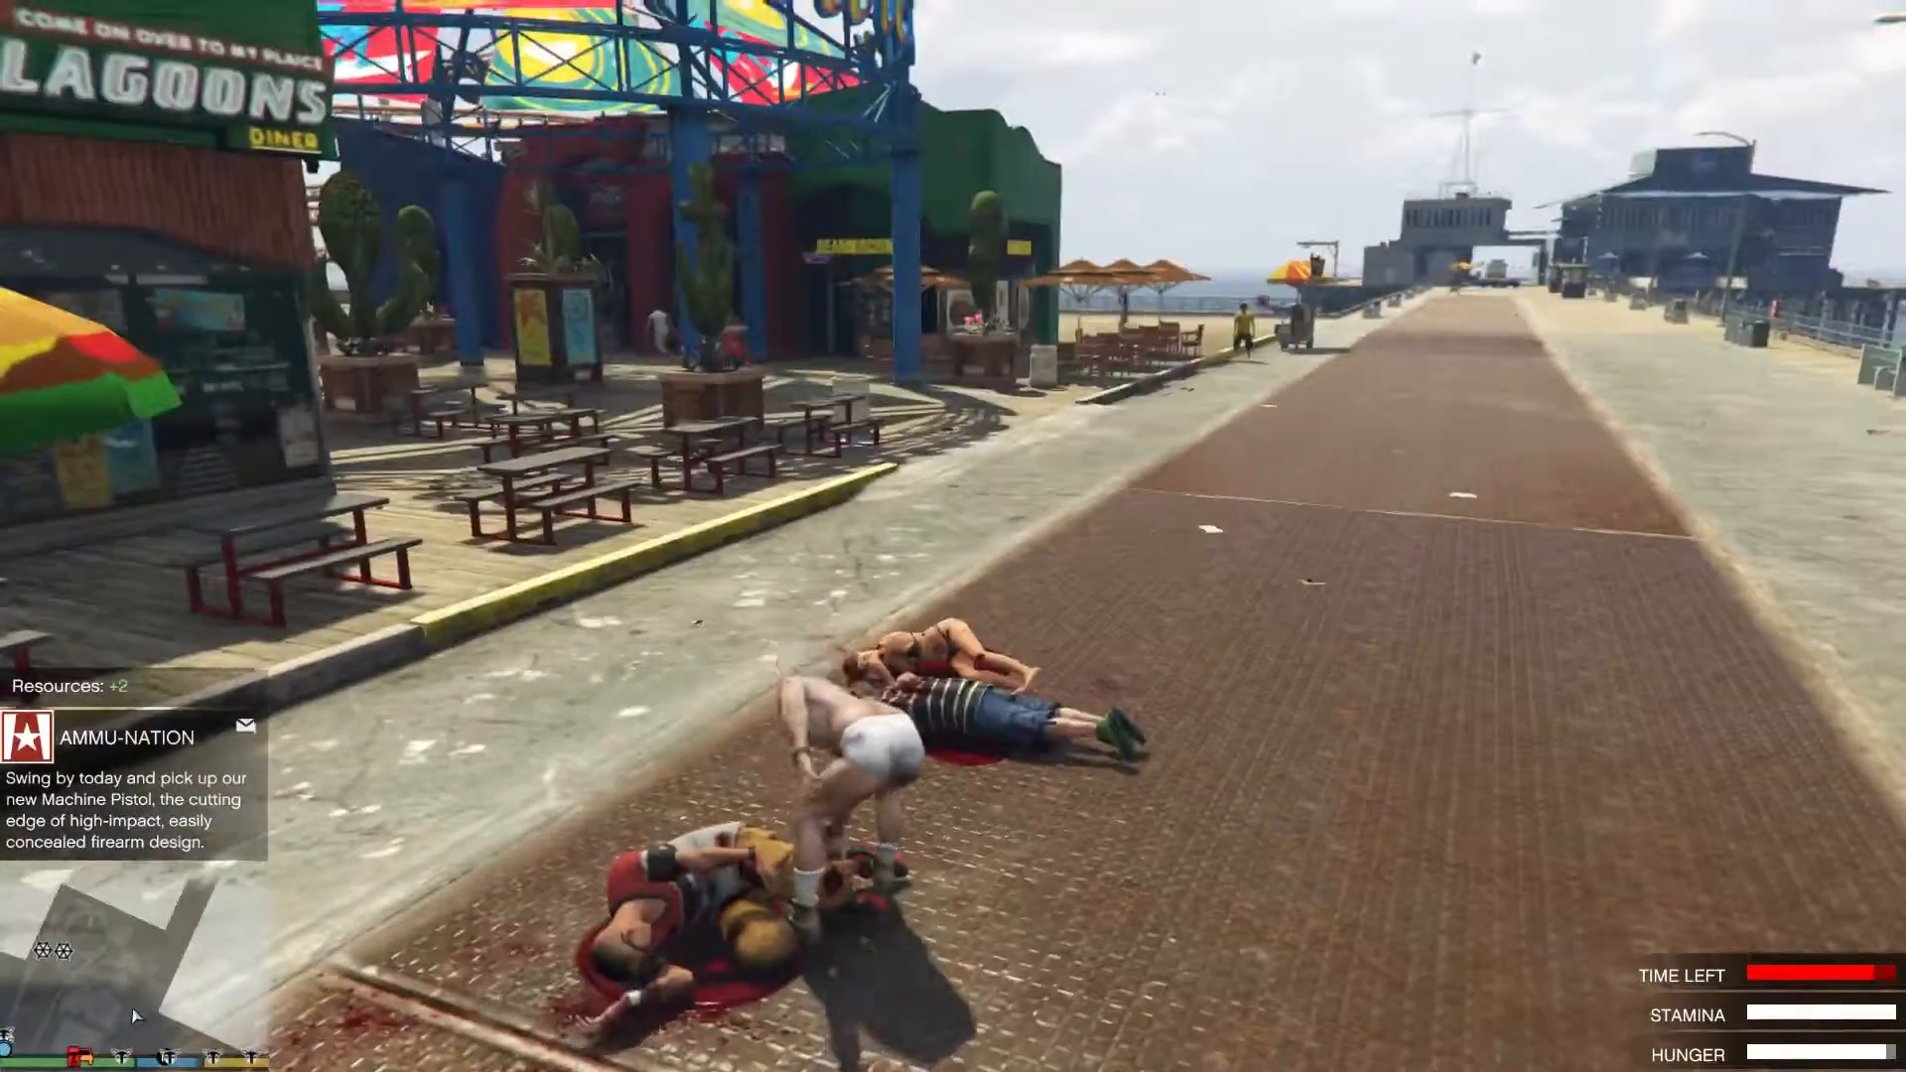